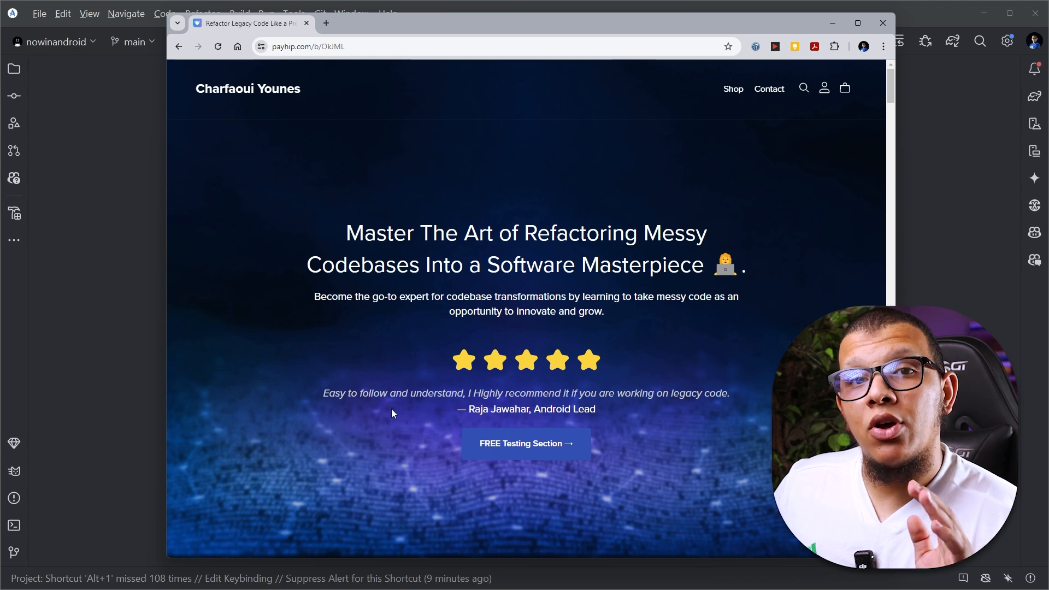
mouse_move(454, 380)
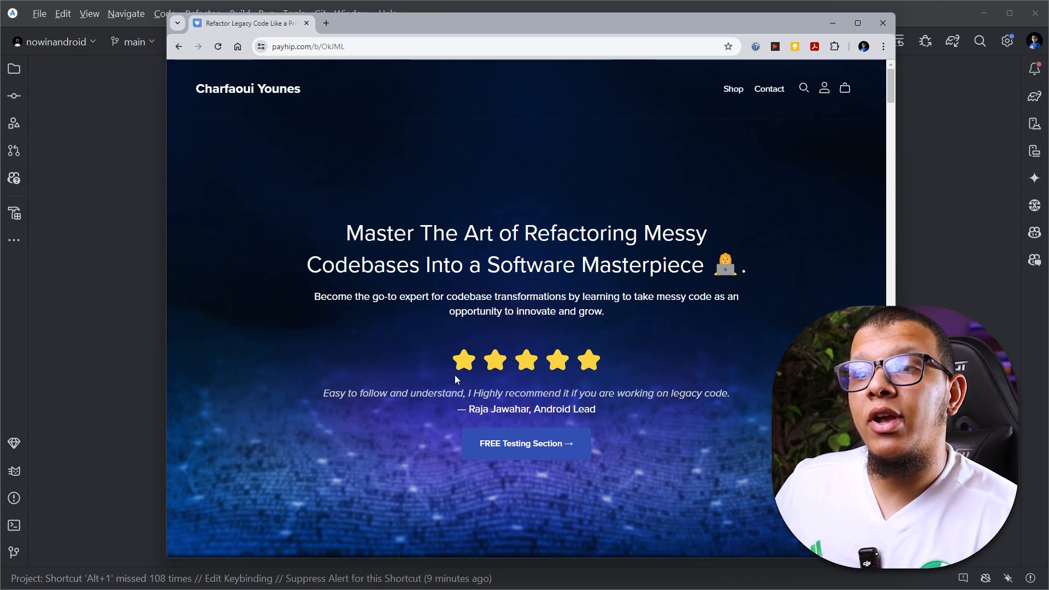
mouse_move(496, 336)
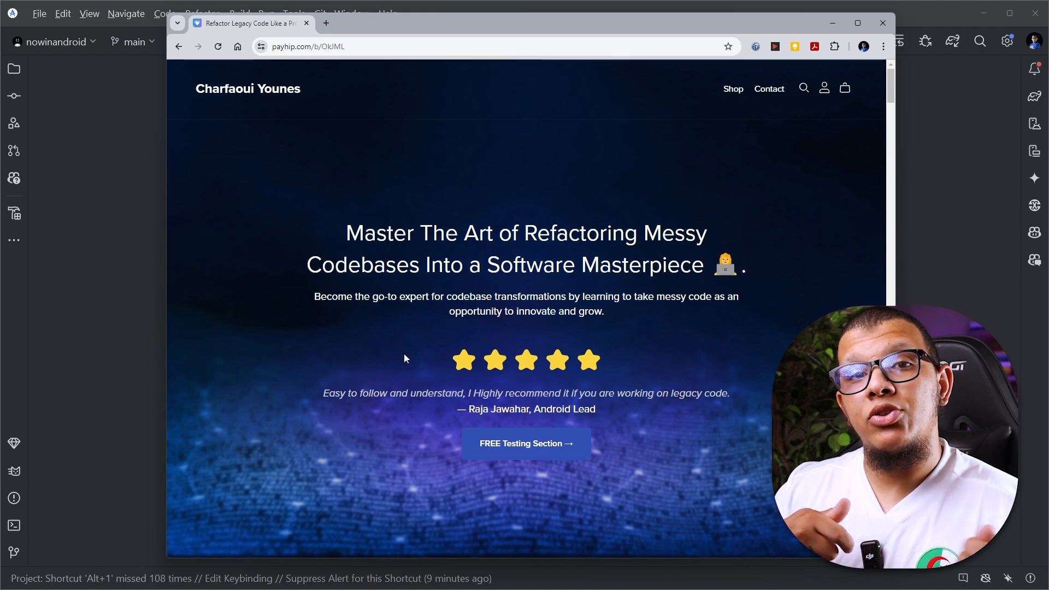
Step: Scroll the Chrome course page down to the What's in the Course? curriculum with Introduction and Testing lessons
scroll(down, 3)
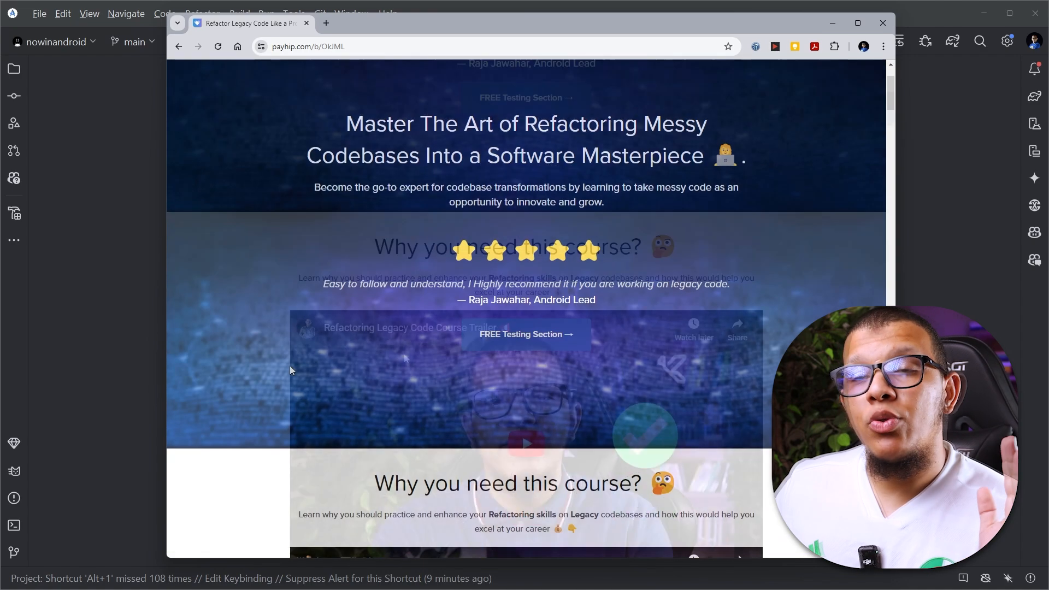
scroll(down, 3)
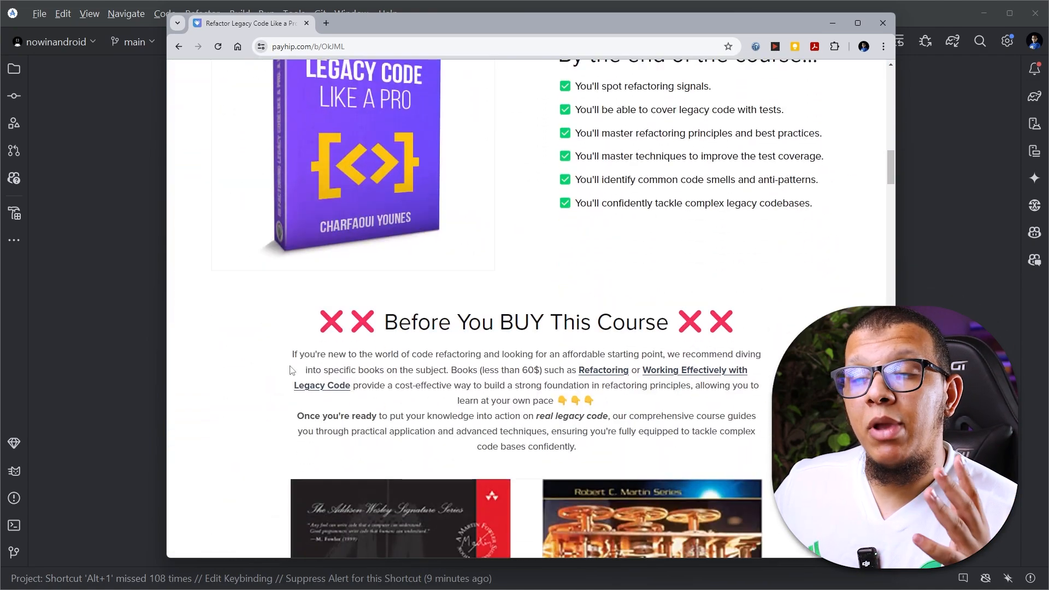
scroll(down, 3)
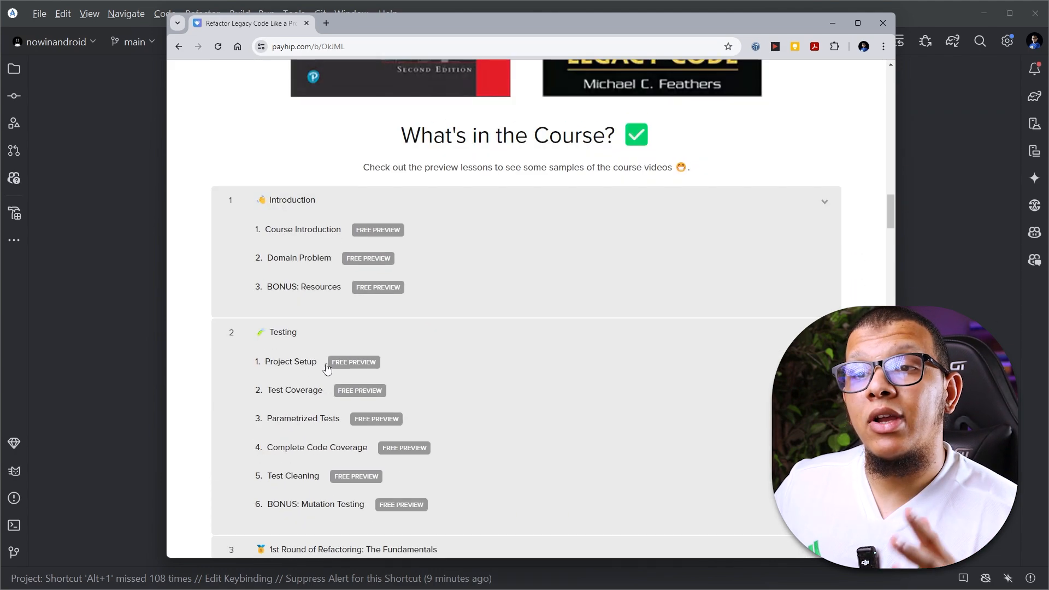
mouse_move(437, 479)
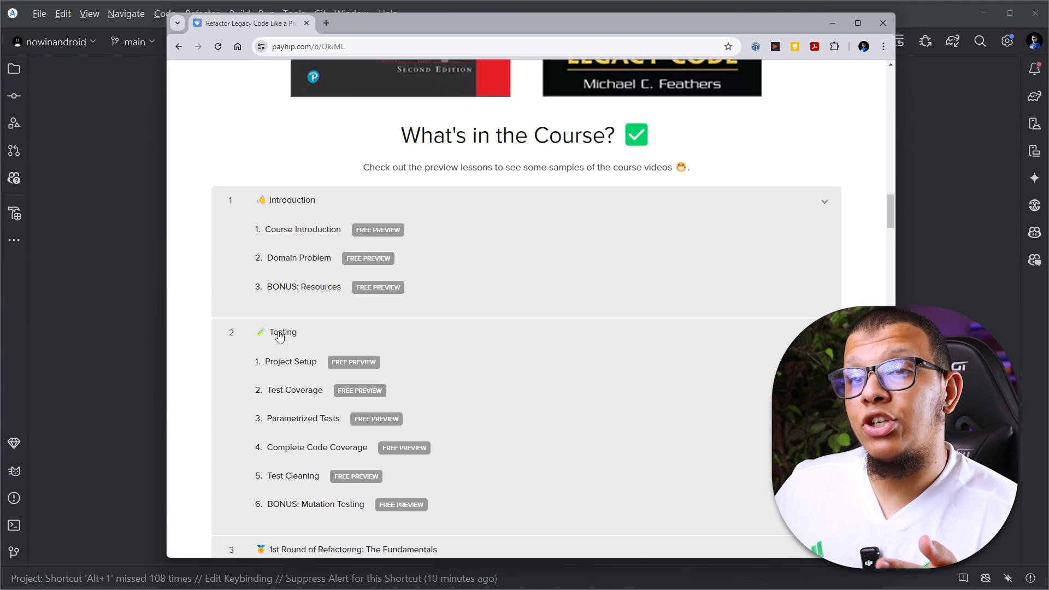
mouse_move(315, 457)
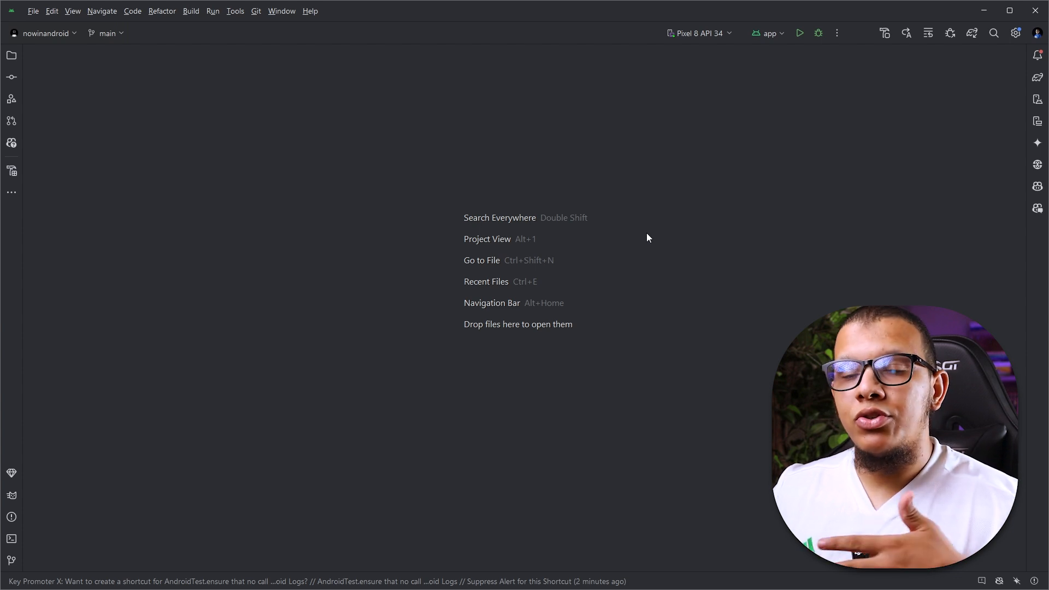
mouse_move(480, 249)
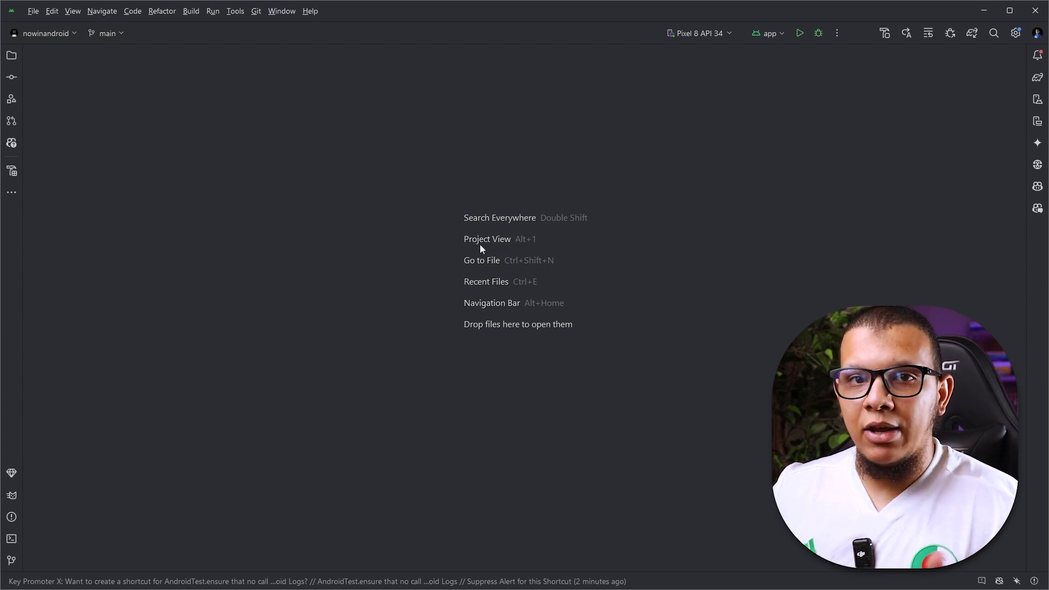
mouse_move(412, 274)
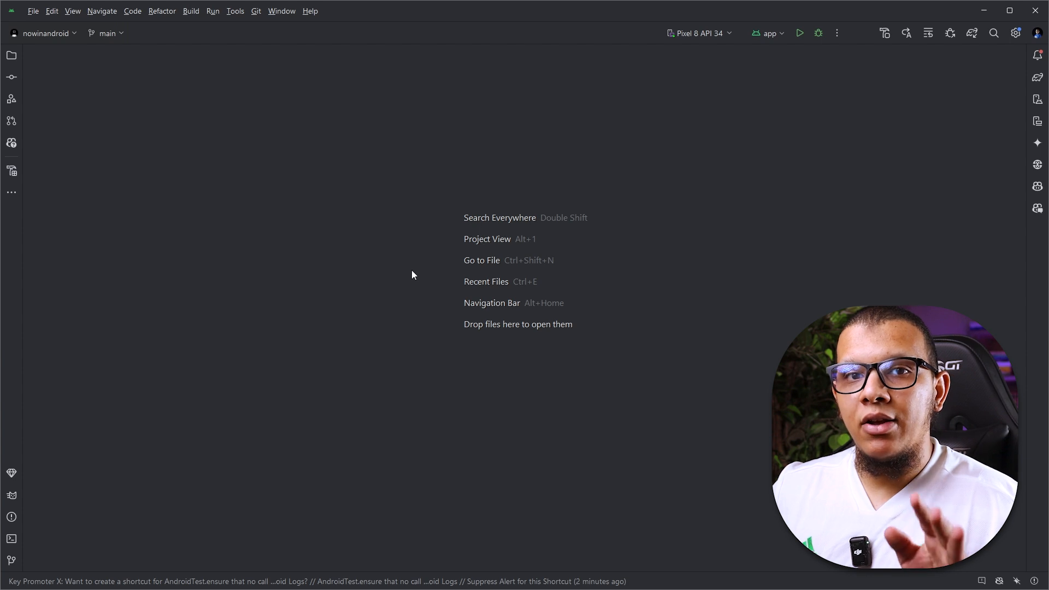
mouse_move(415, 293)
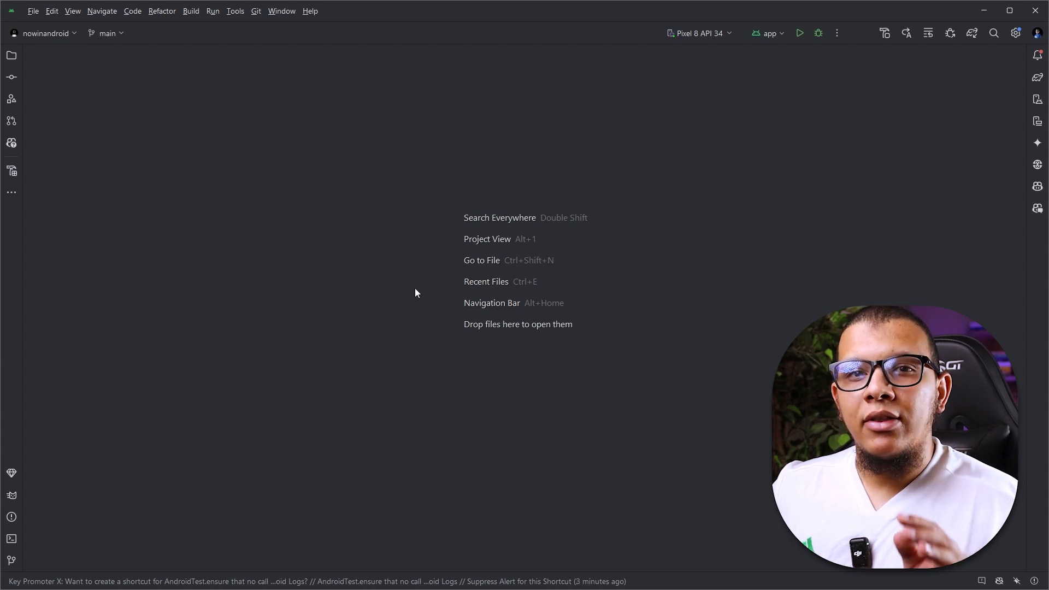
mouse_move(338, 307)
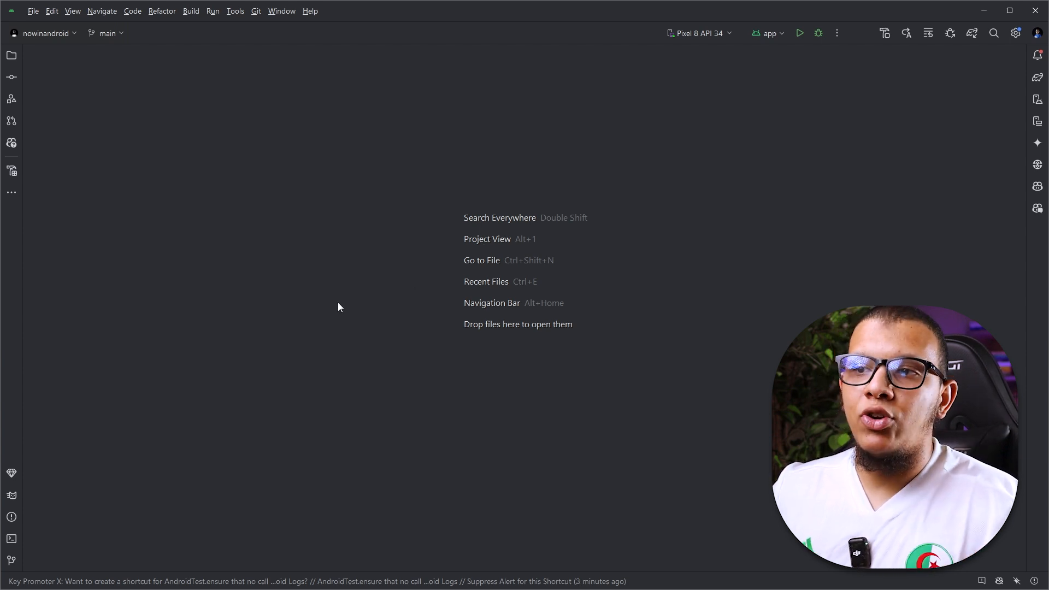
mouse_move(264, 316)
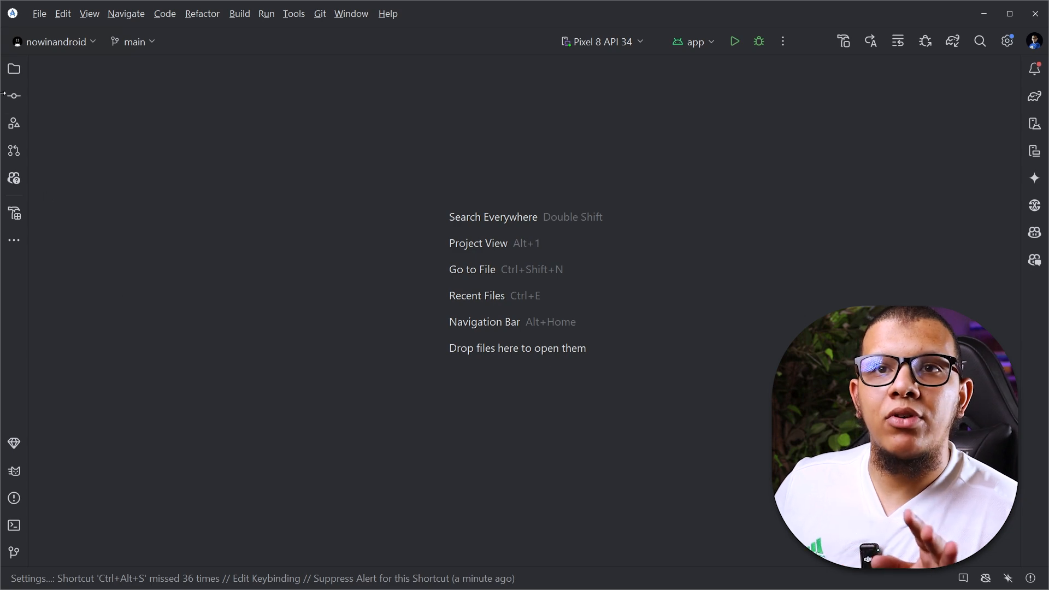
Step: From the Project tree, show NiaPreferencesDataSource under datastore and scroll its userData theme/dark-theme mapping
click(14, 68)
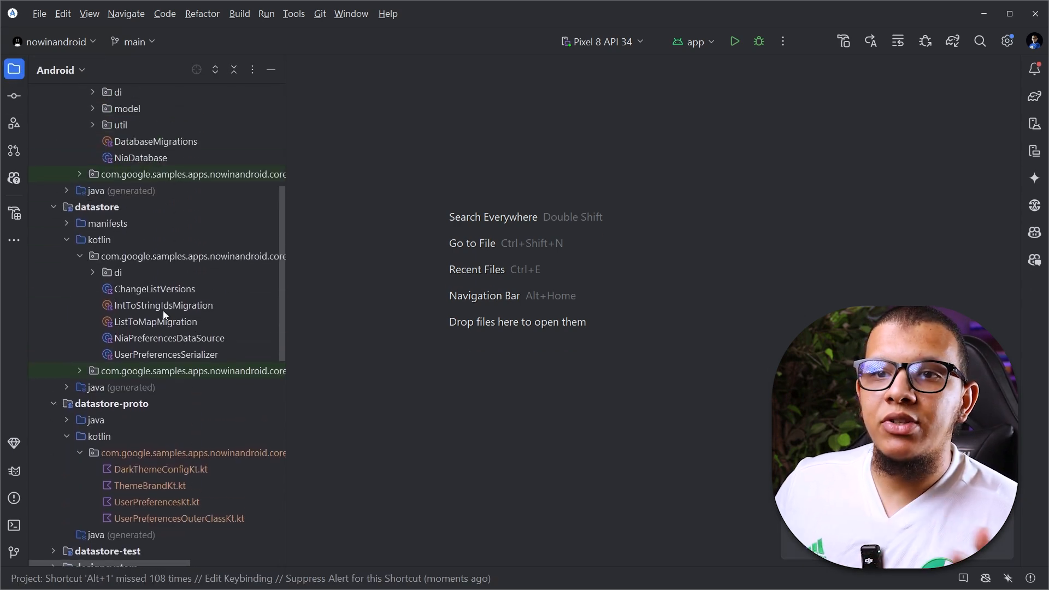
double_click(169, 338)
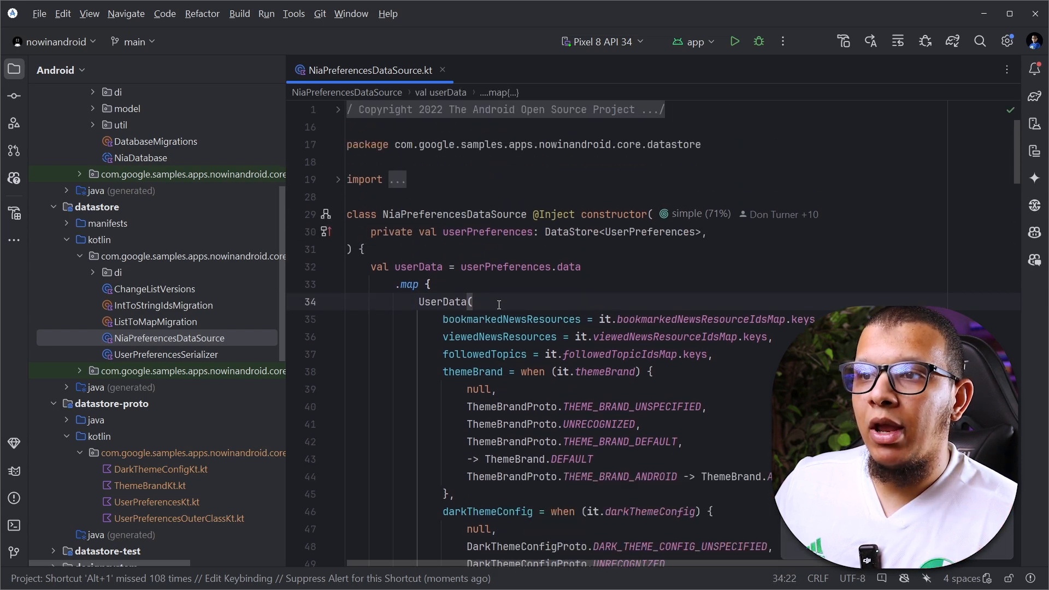
scroll(down, 3)
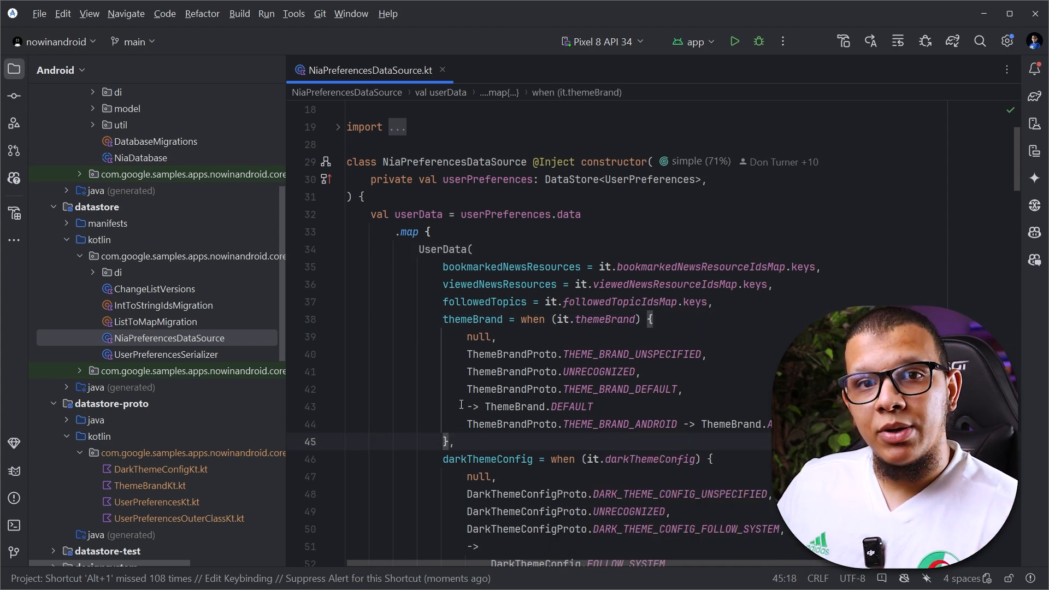
scroll(down, 3)
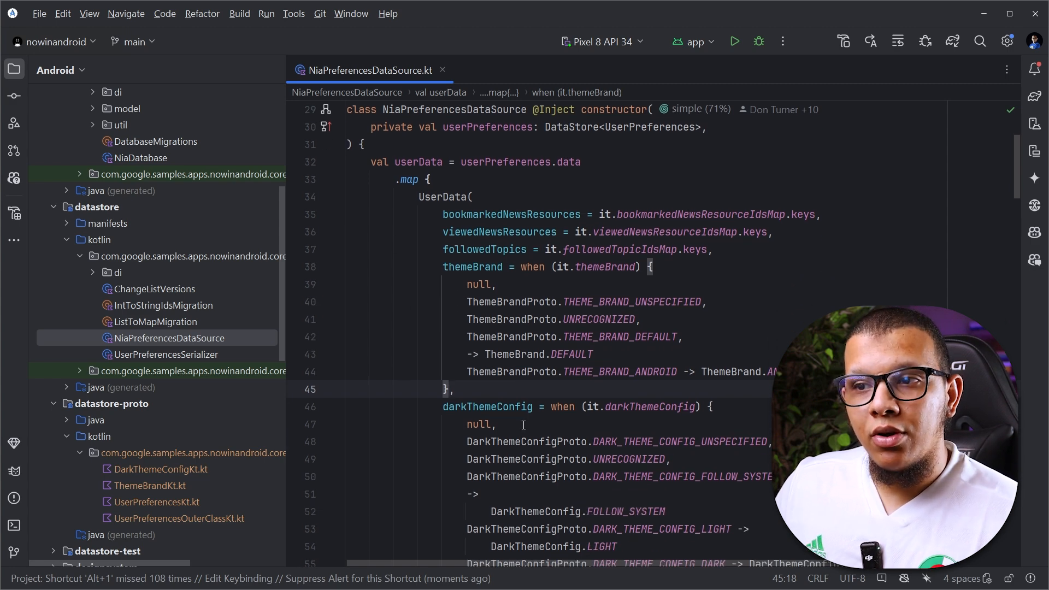
scroll(down, 3)
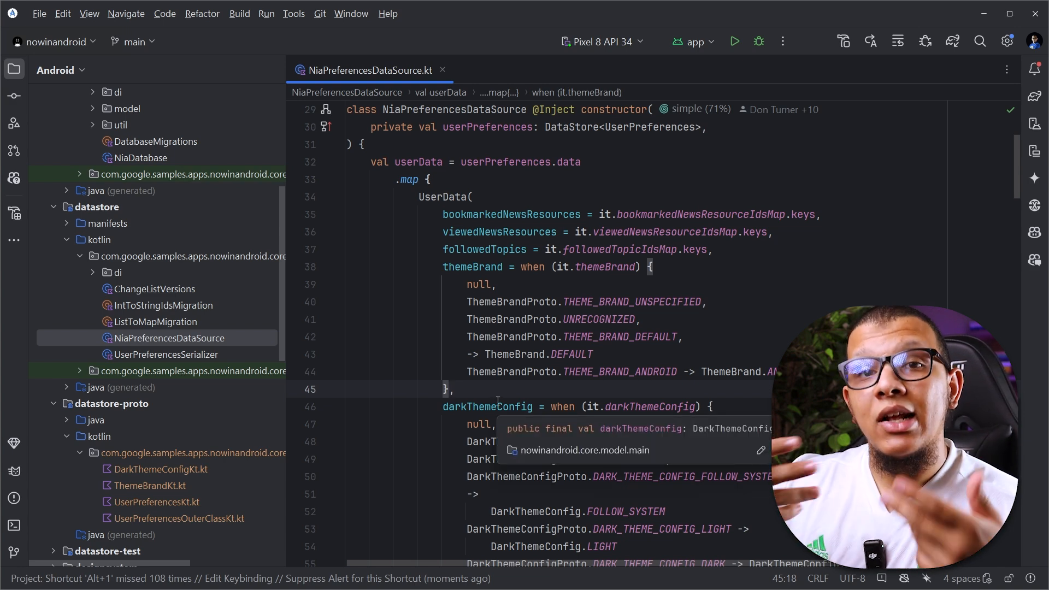
mouse_move(453, 196)
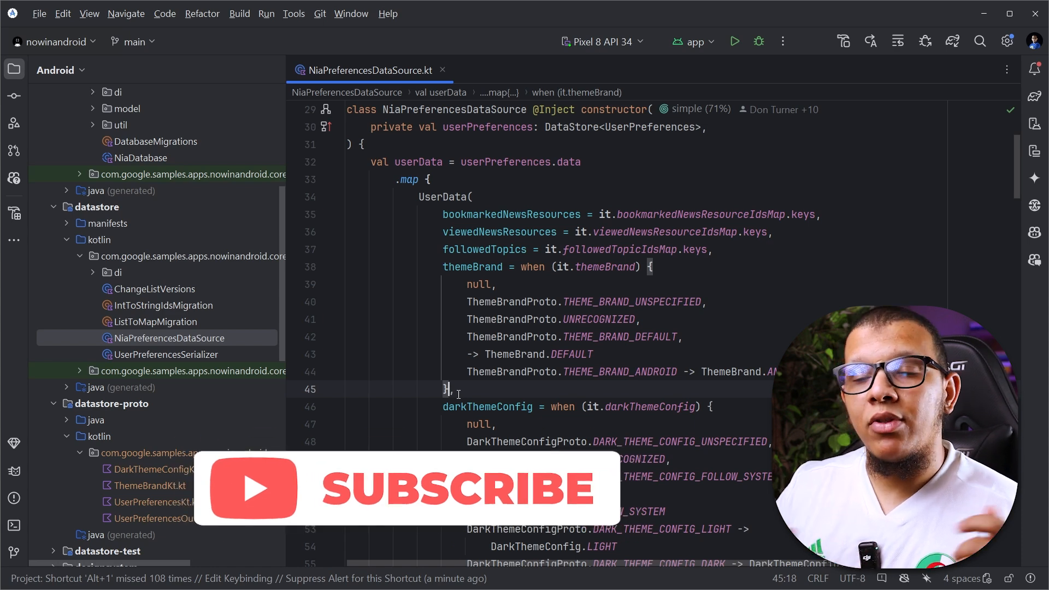
scroll(down, 3)
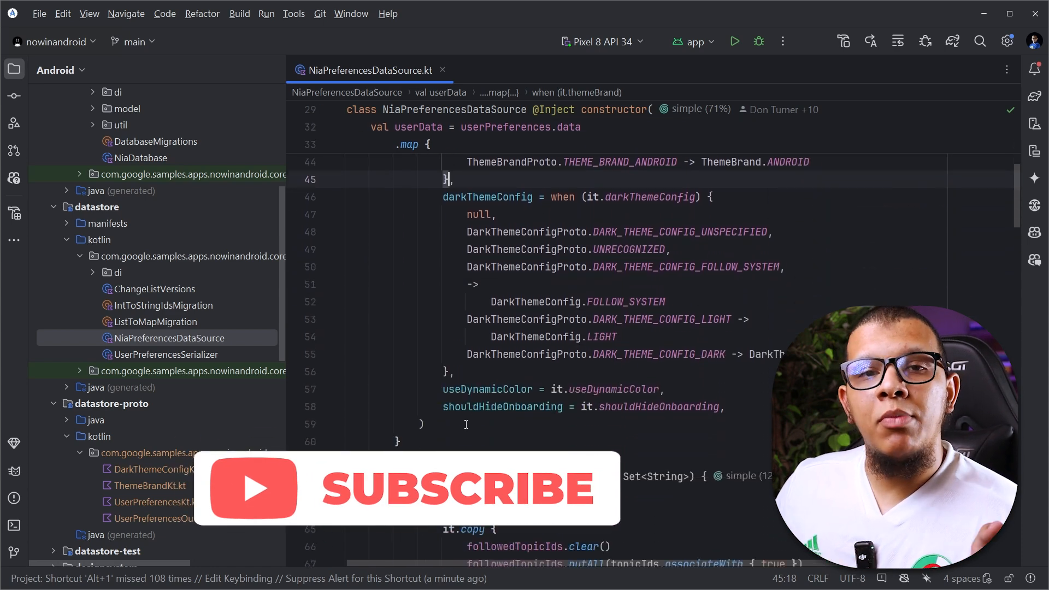
scroll(up, 3)
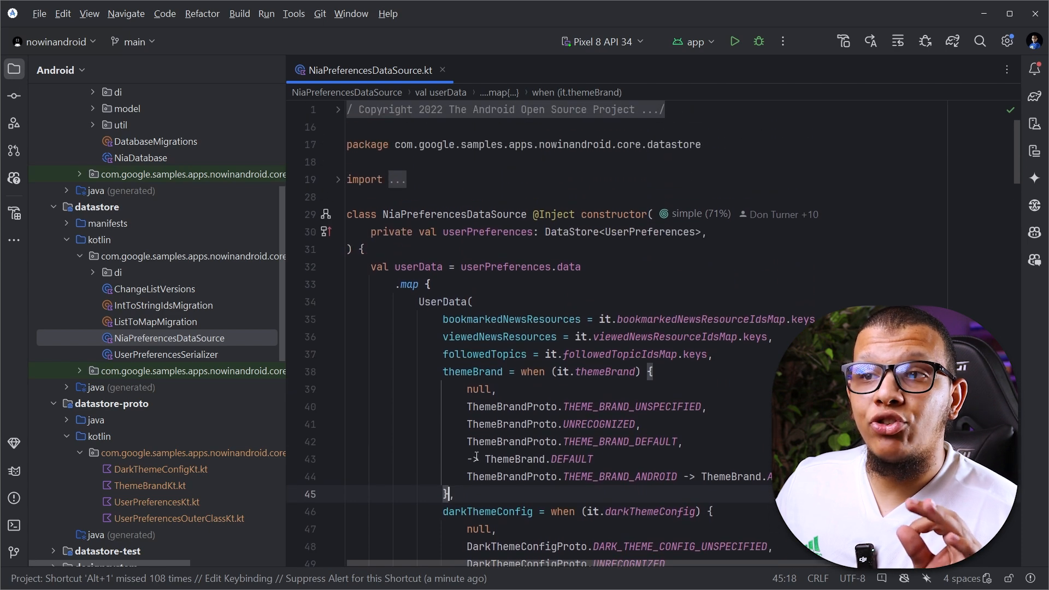
click(649, 215)
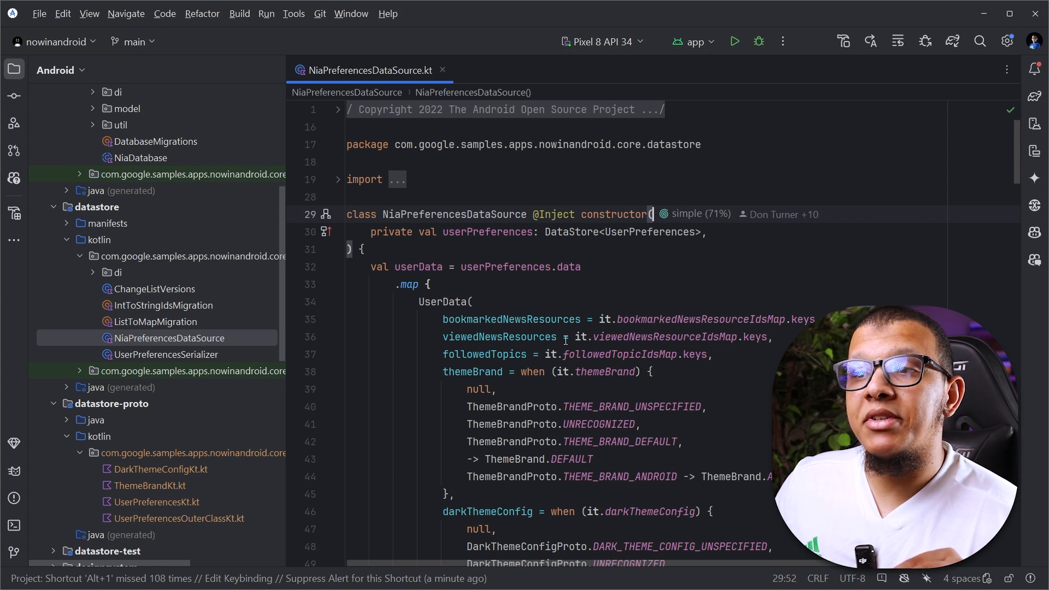
mouse_move(579, 303)
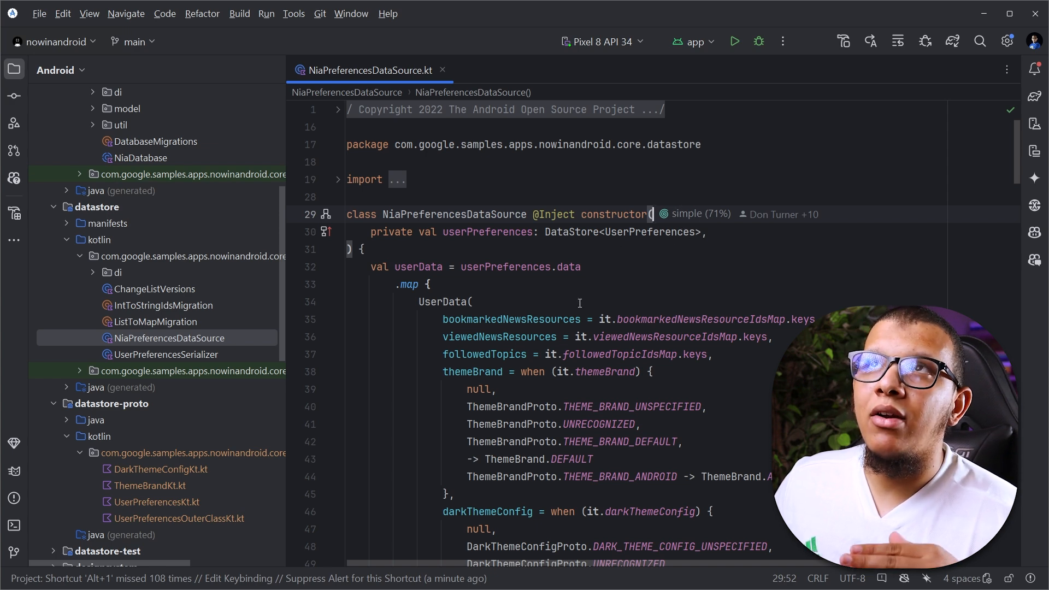
mouse_move(530, 320)
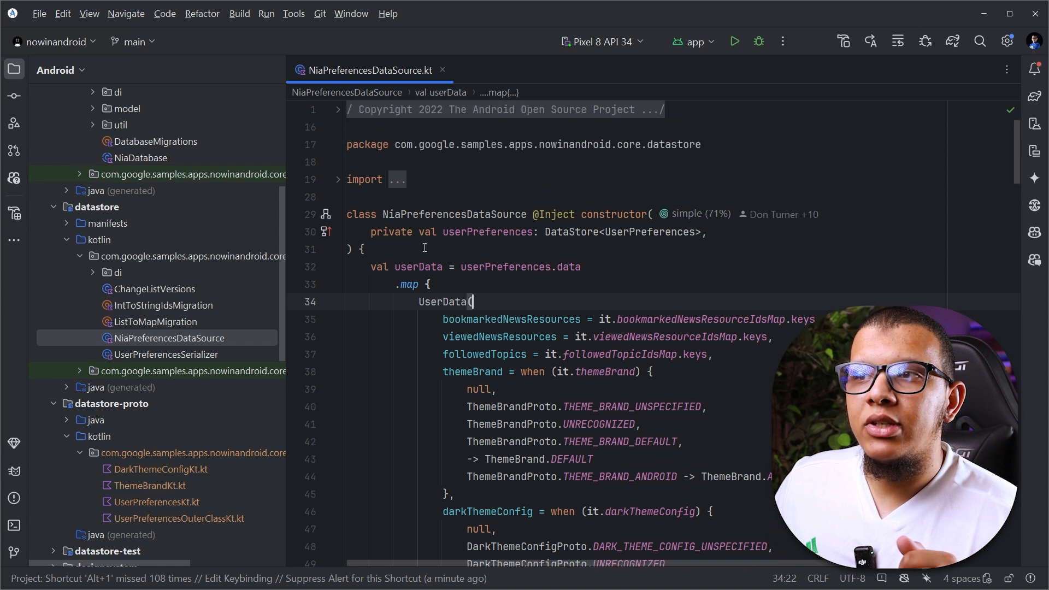
Step: Scroll past setFollowedTopicIds and setThemeBrand to the setNewsResourceBookmarked function in NiaPreferencesDataSource.kt
scroll(down, 3)
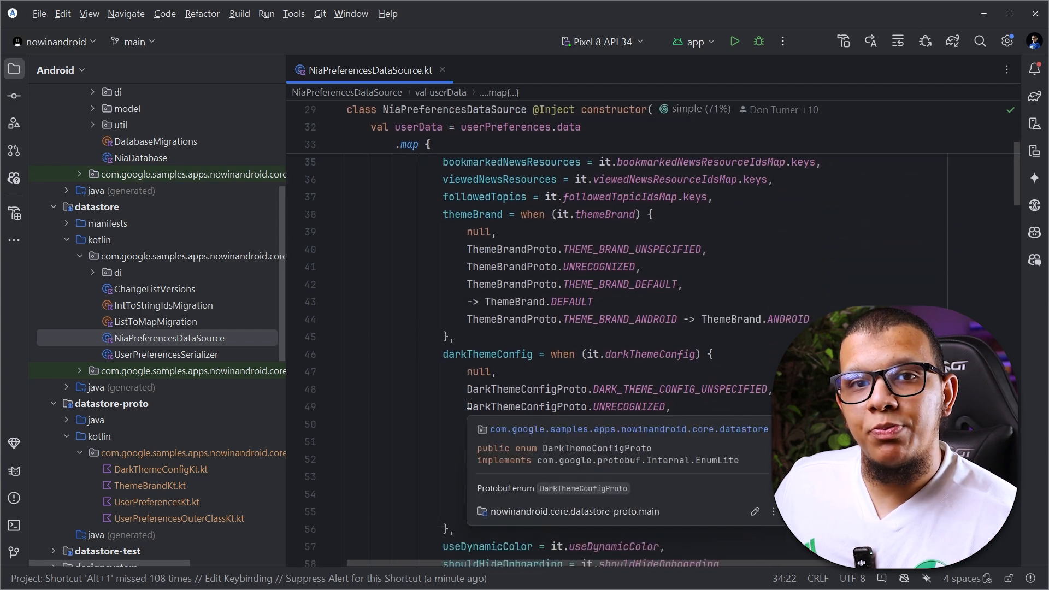
scroll(down, 3)
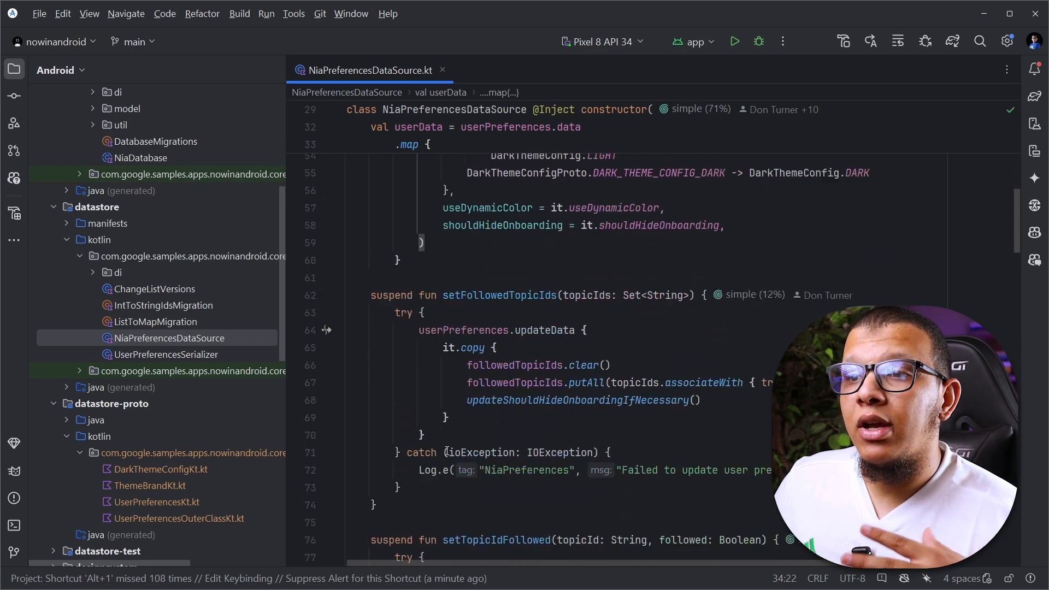
click(499, 267)
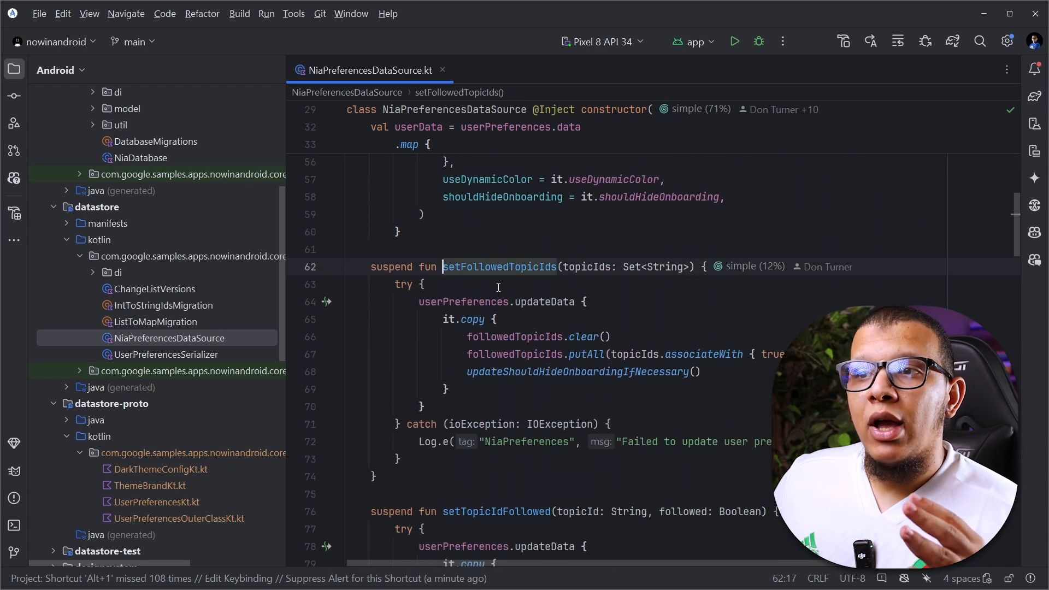
scroll(up, 3)
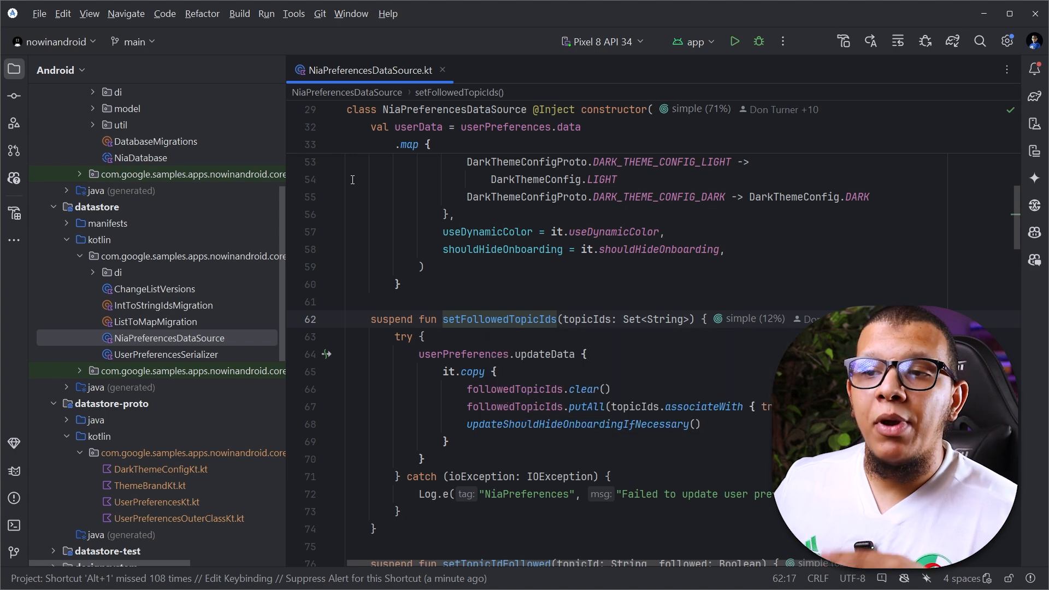
scroll(down, 3)
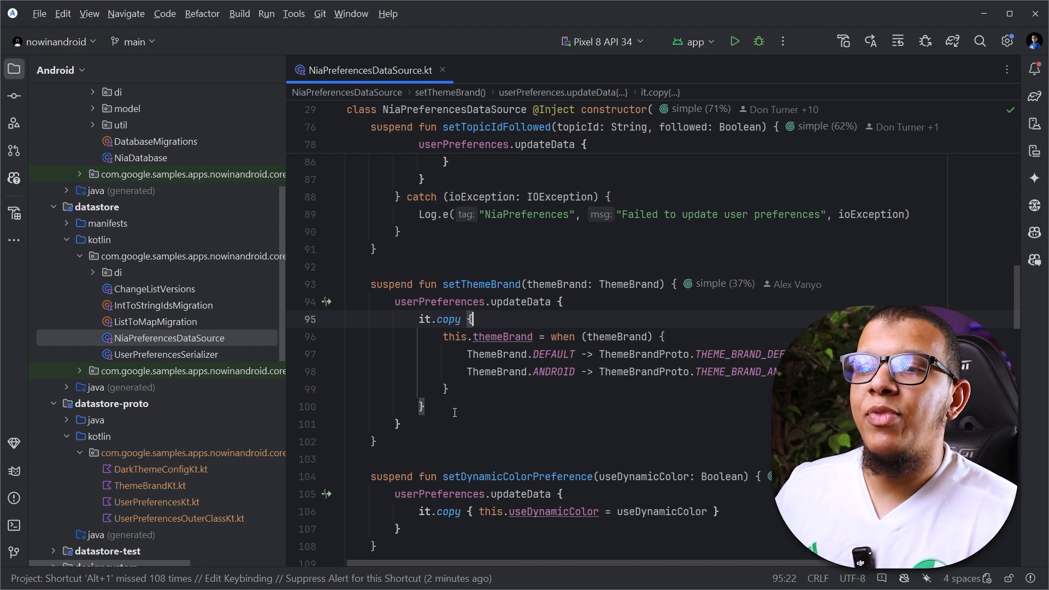
scroll(down, 3)
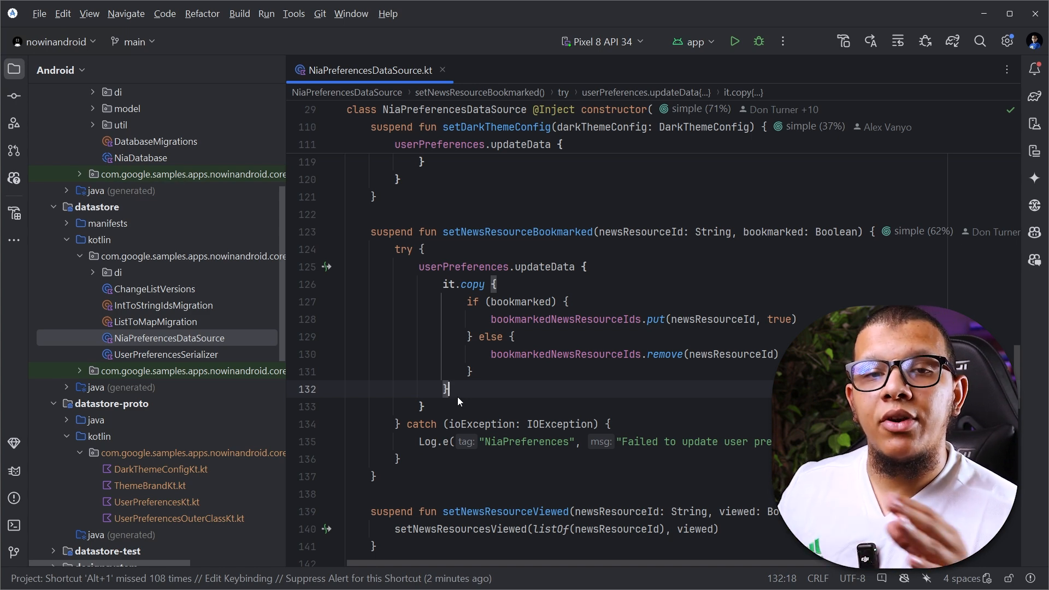
scroll(up, 3)
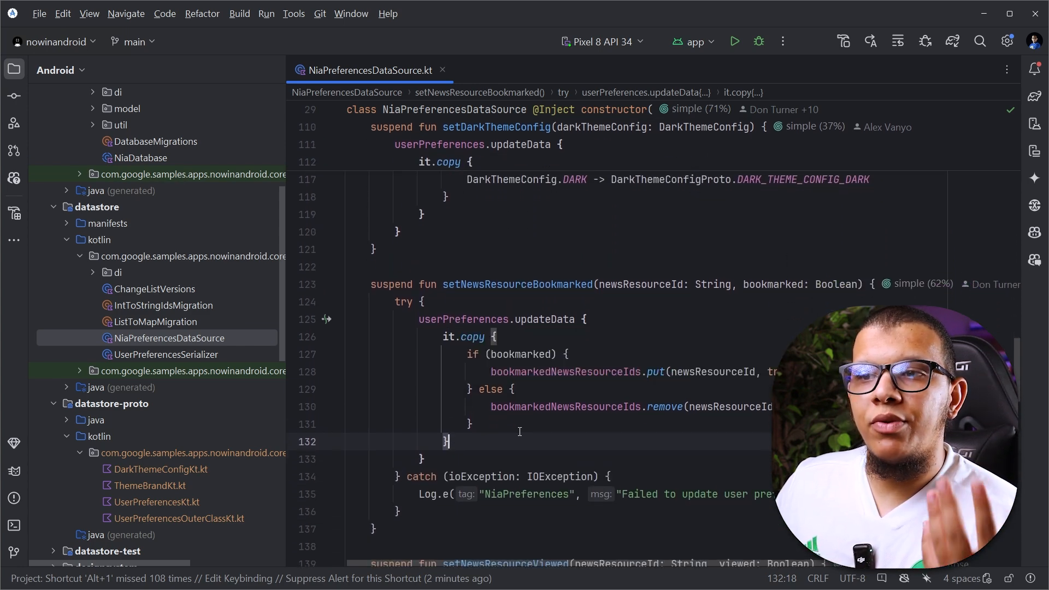
mouse_move(539, 354)
text(isB)
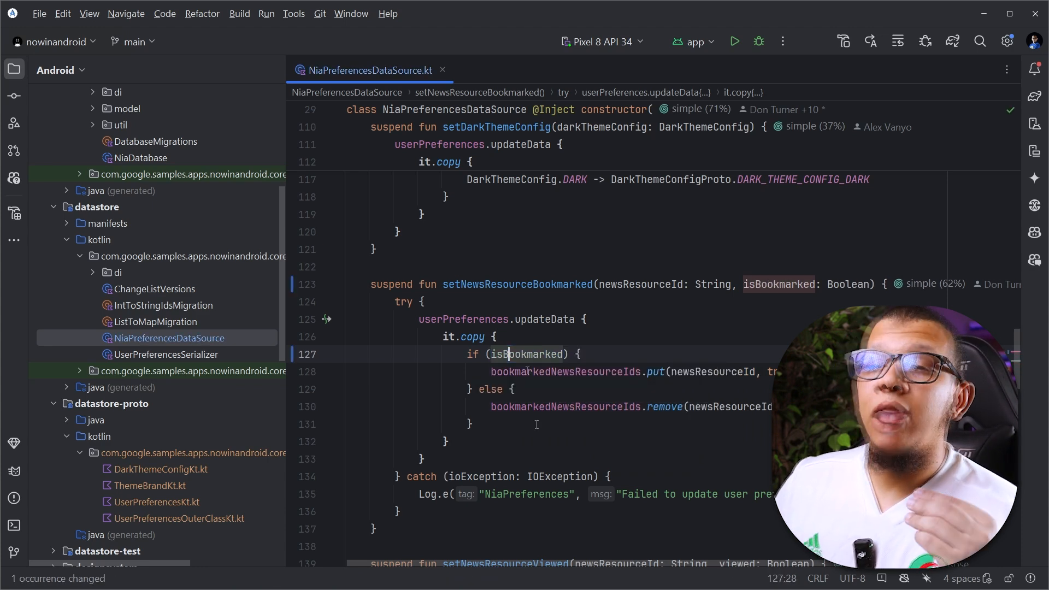
click(546, 424)
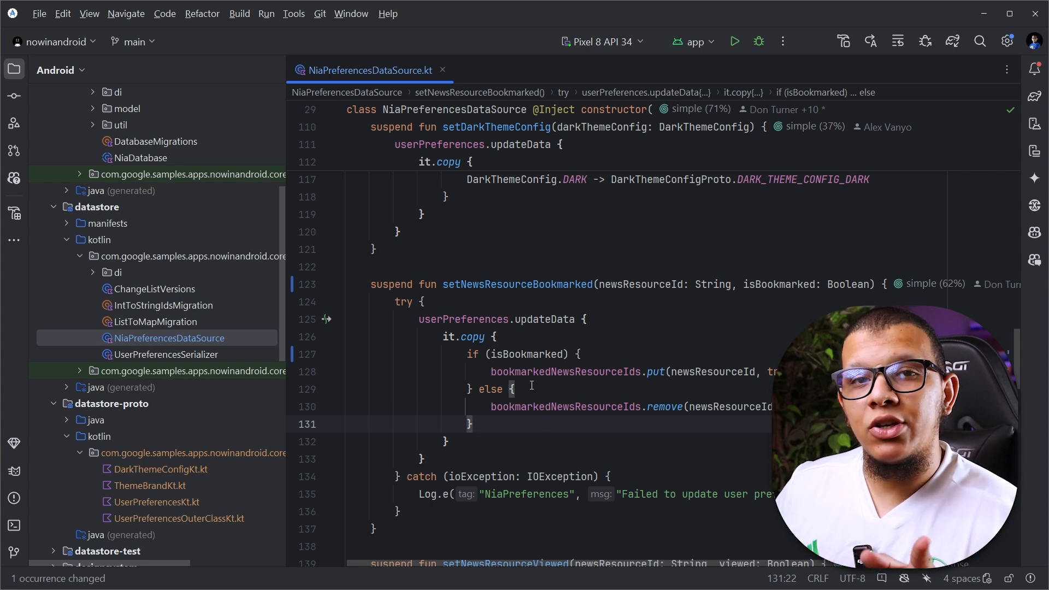
scroll(up, 3)
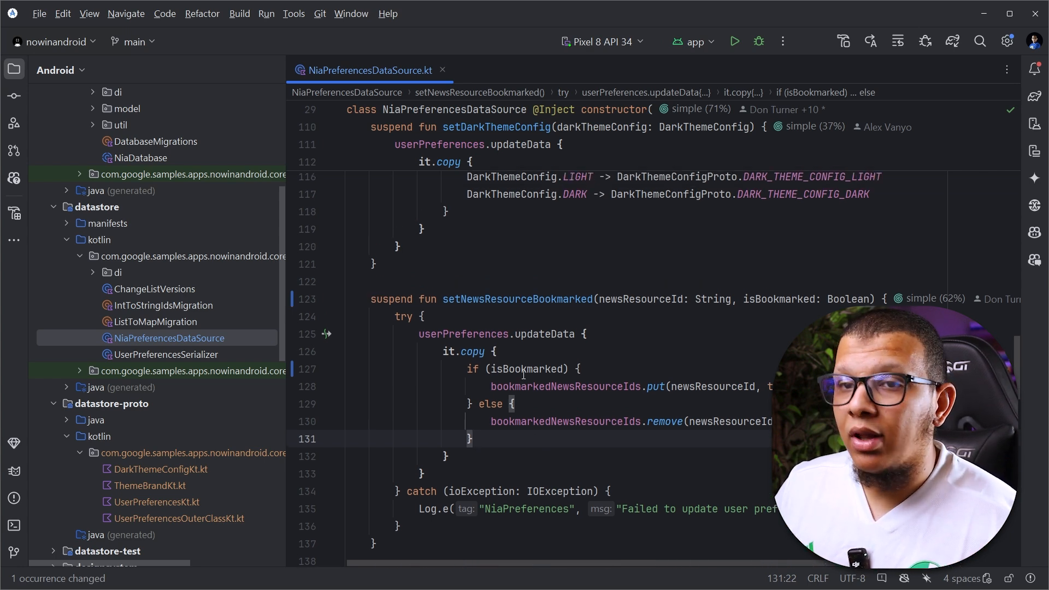
scroll(up, 3)
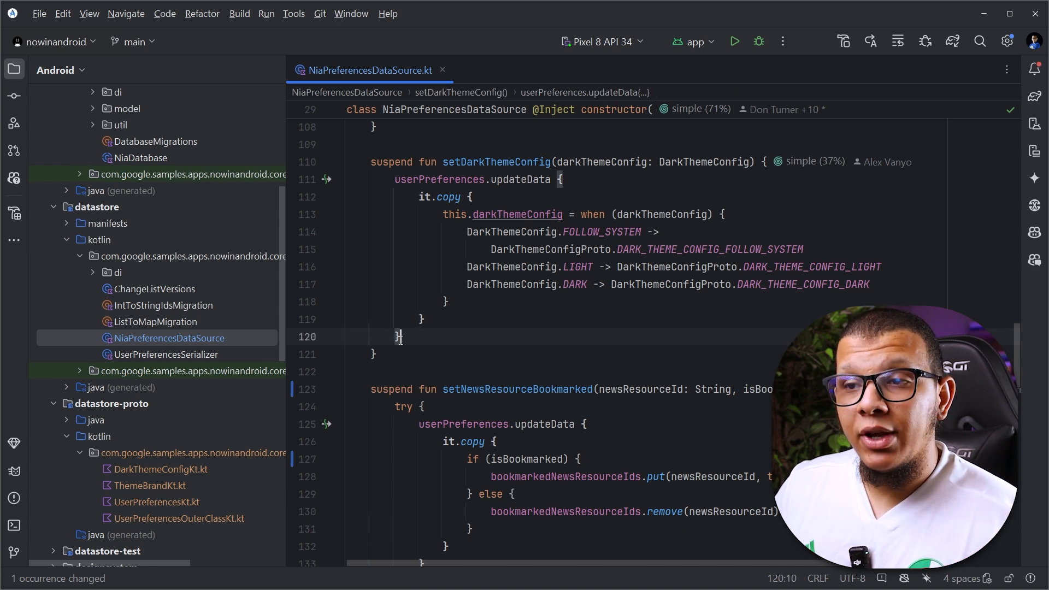
scroll(up, 3)
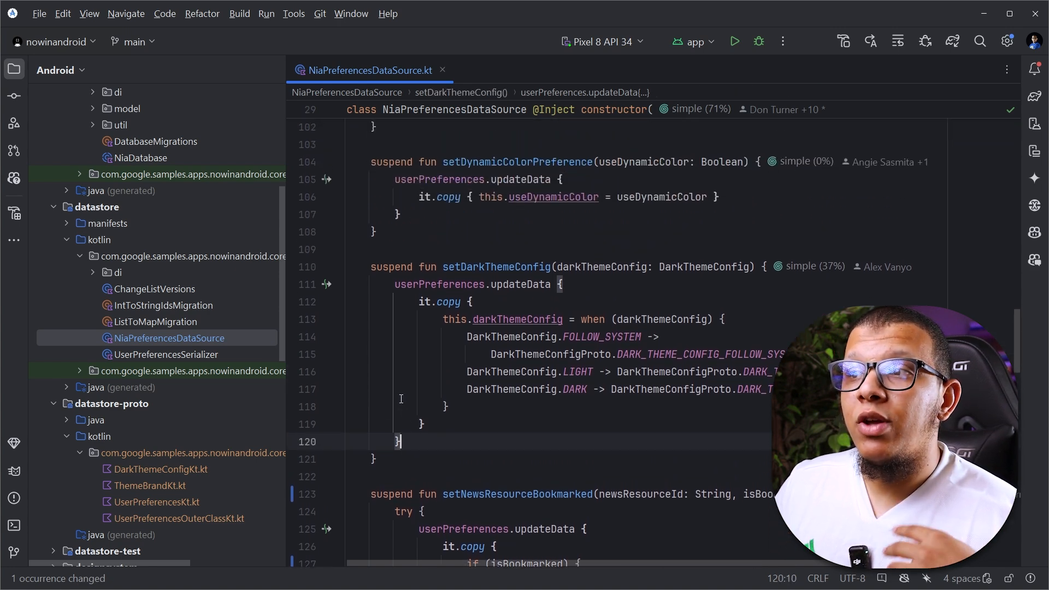
click(477, 302)
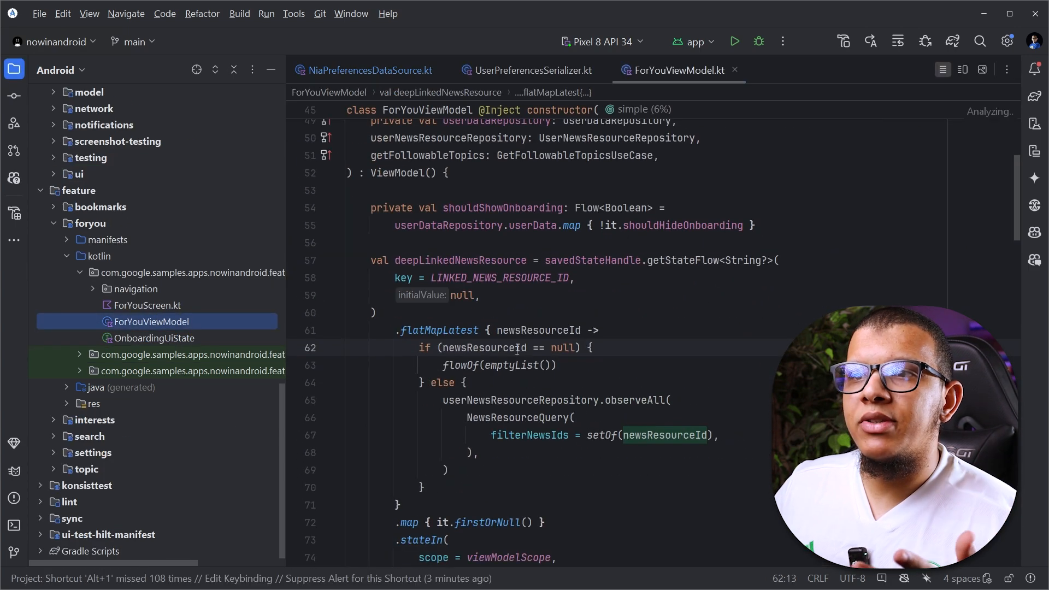
Step: Scroll through ForYouViewModel.kt and inspect its state flow declarations
scroll(down, 3)
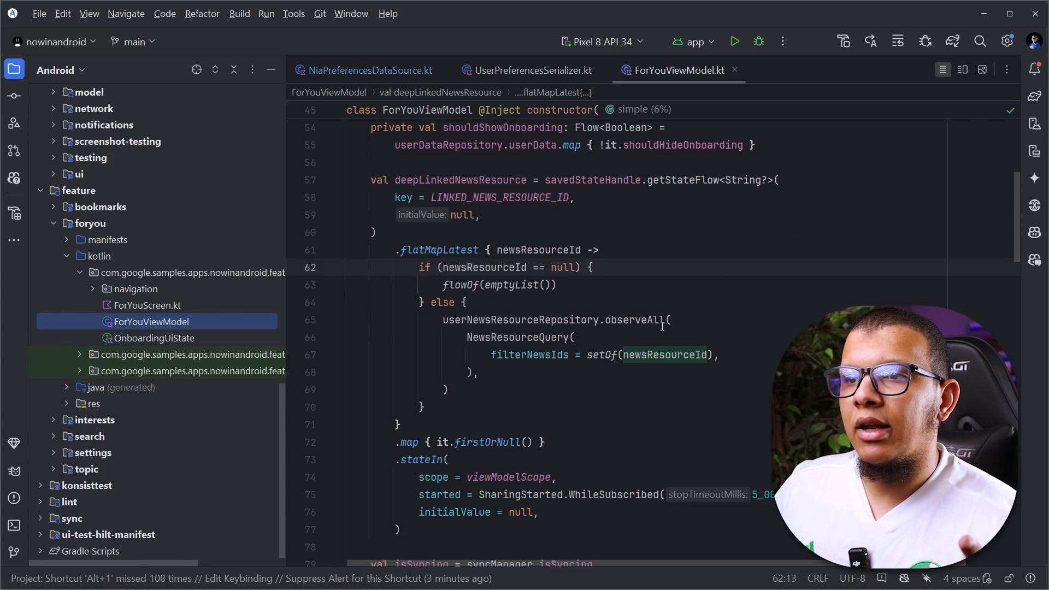
scroll(down, 3)
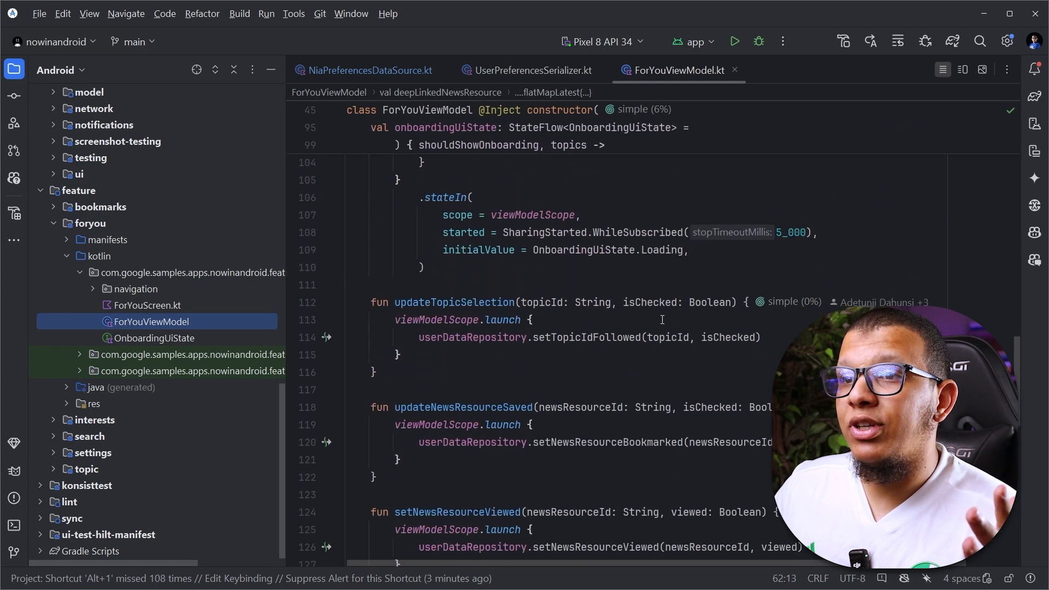
scroll(up, 3)
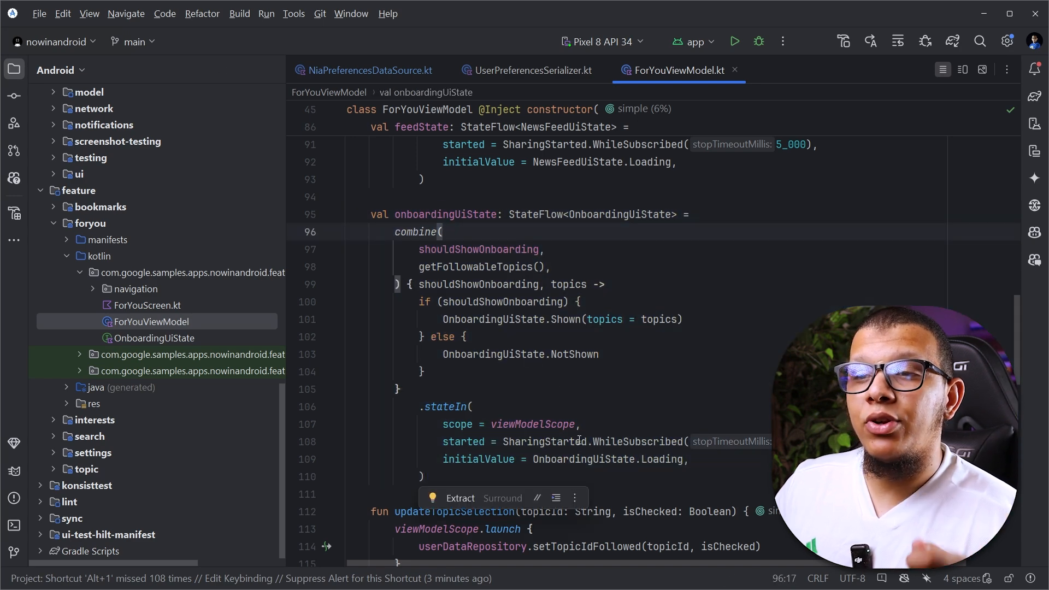
click(474, 407)
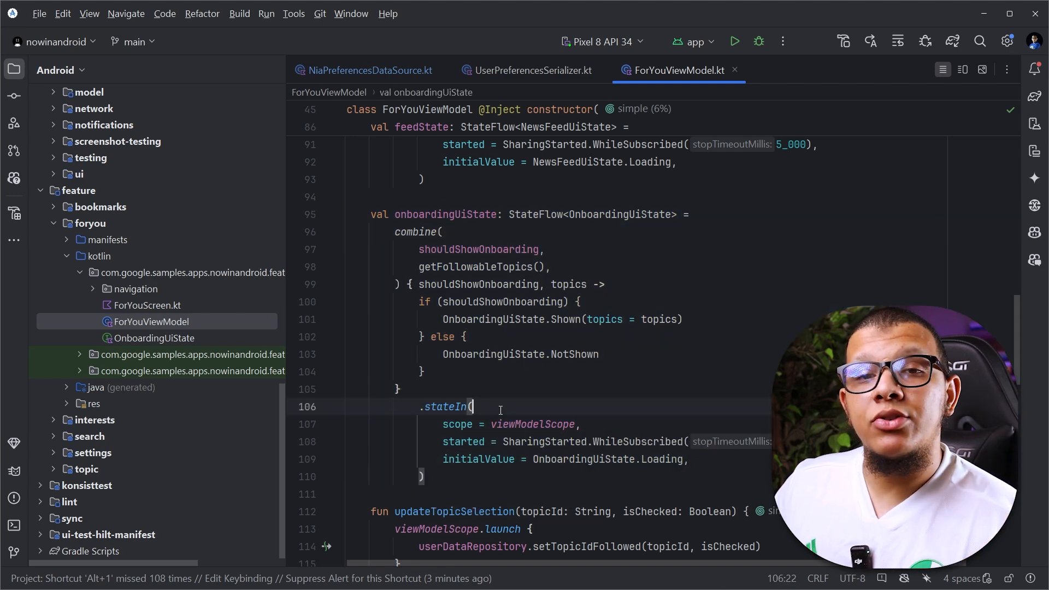
double_click(444, 214)
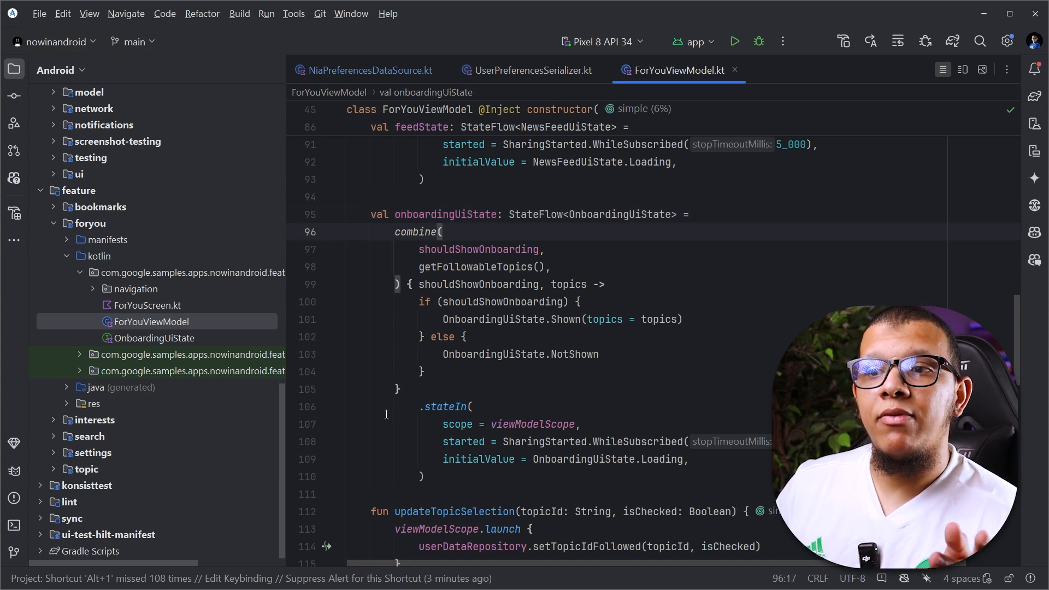
click(420, 407)
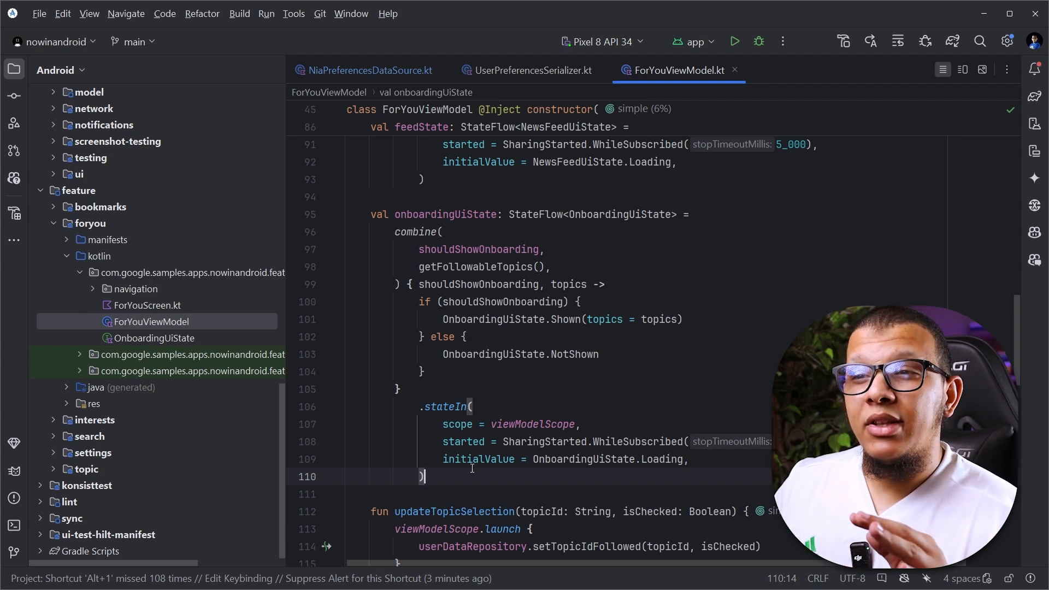
Step: Review the remaining view model code and bring ForYouScreen.kt forward from the Project tree
click(454, 214)
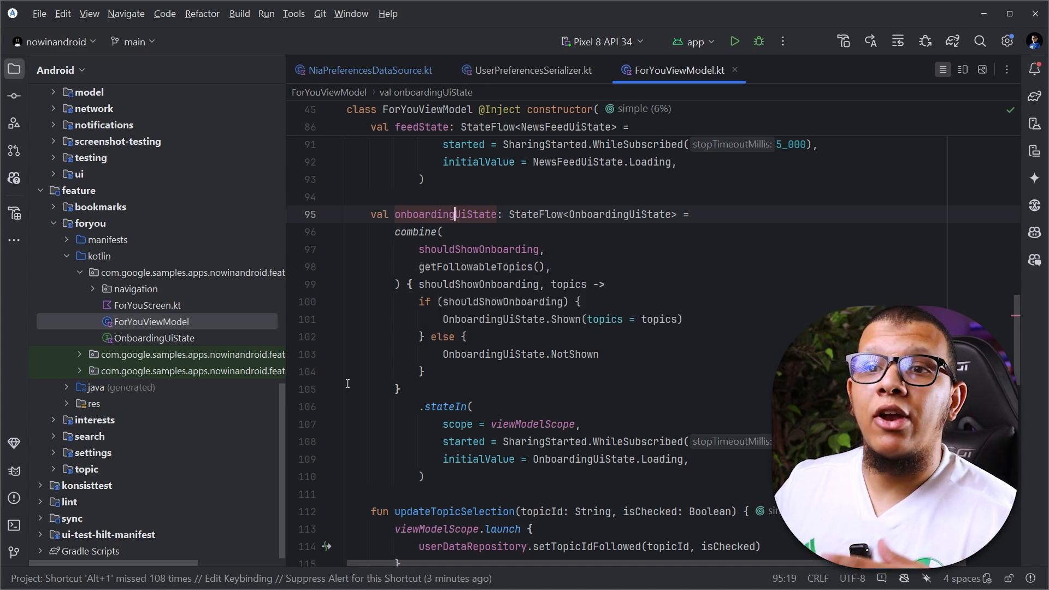
scroll(up, 3)
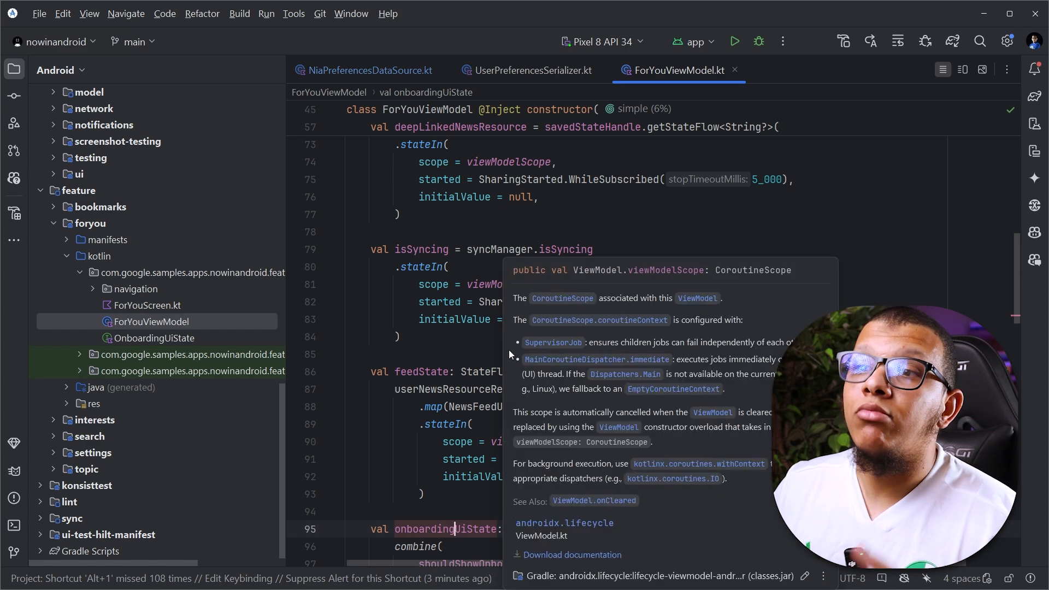
click(415, 337)
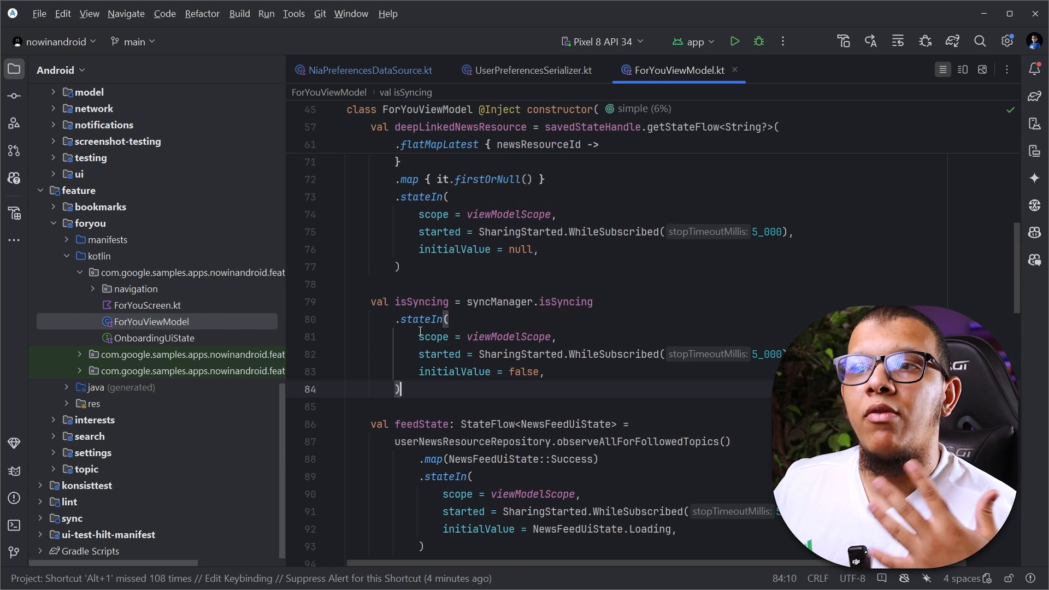
scroll(up, 3)
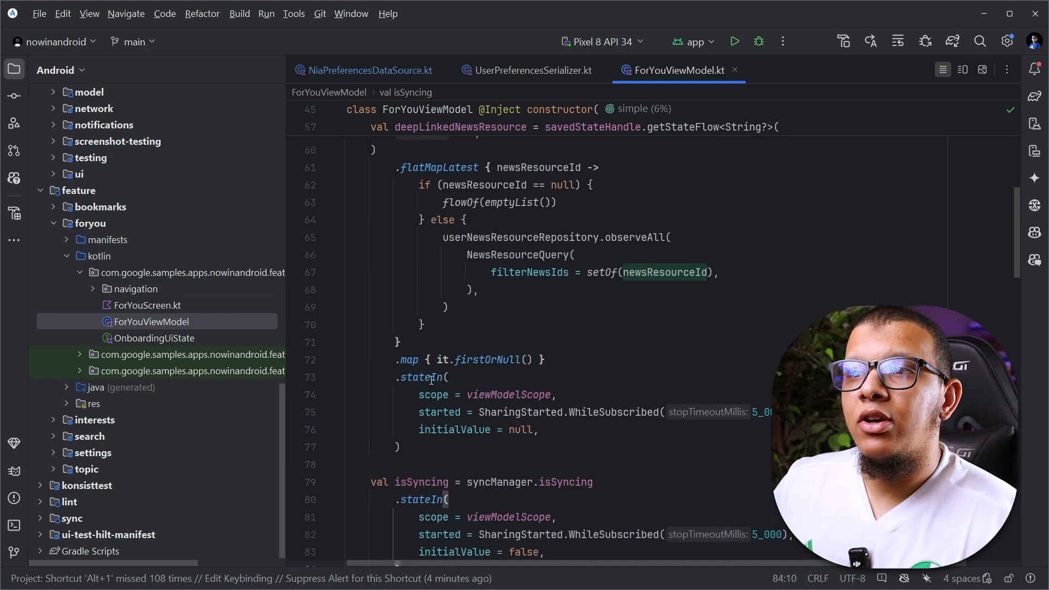
click(142, 305)
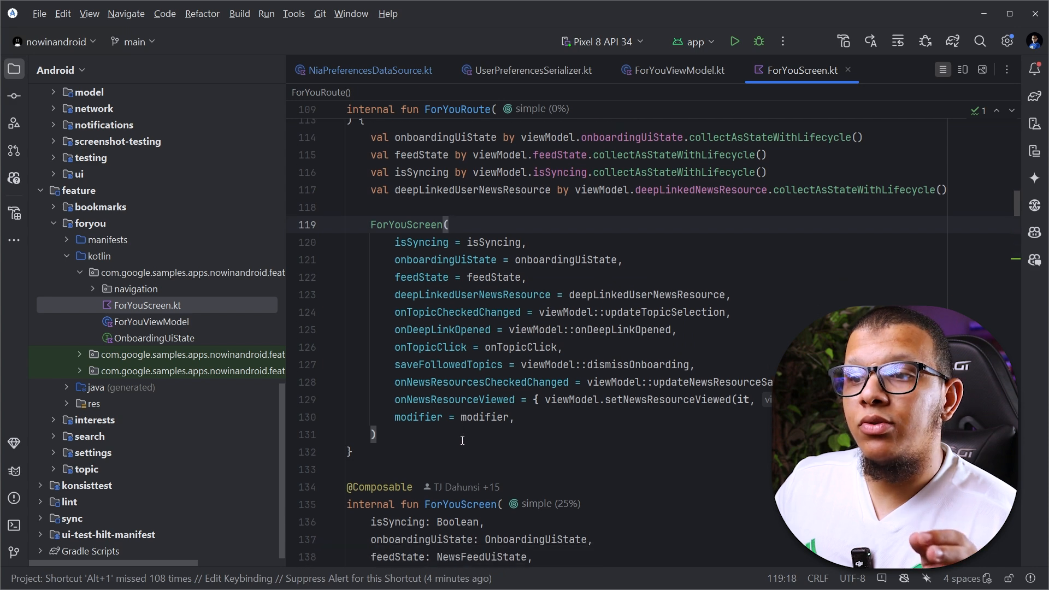
scroll(down, 3)
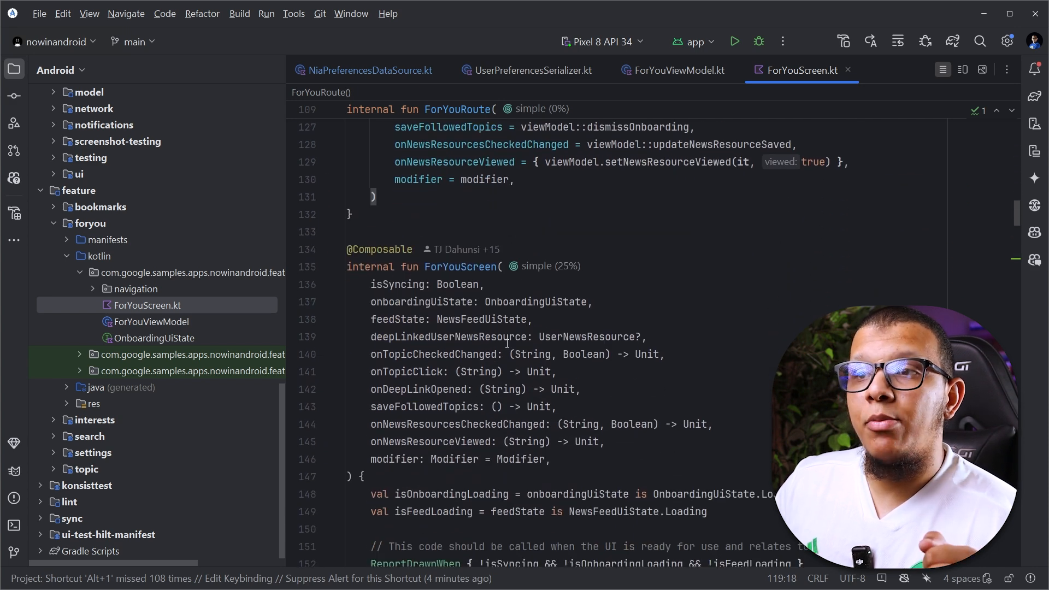
click(499, 266)
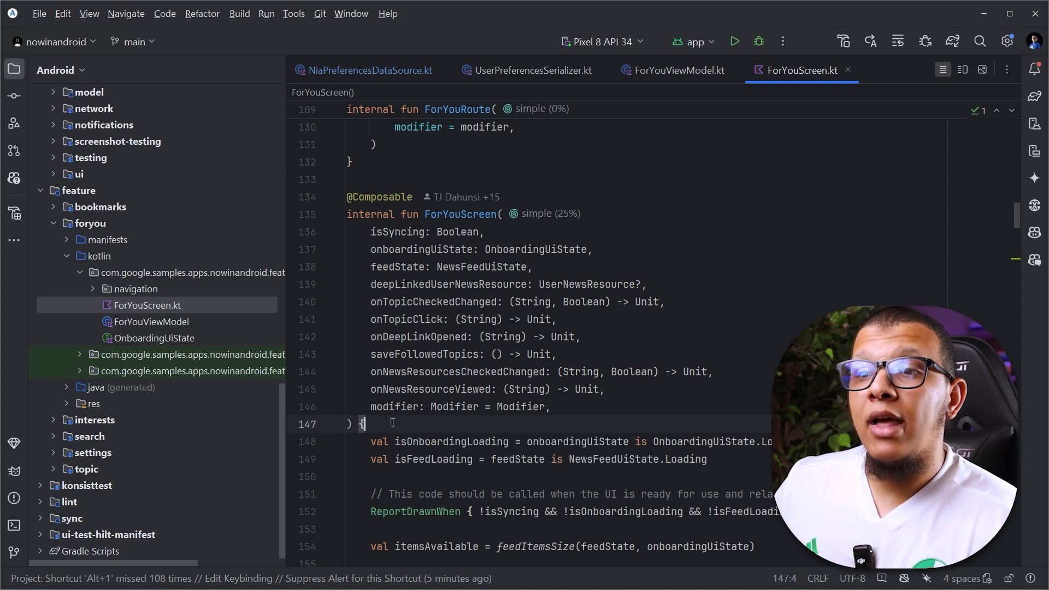
scroll(down, 3)
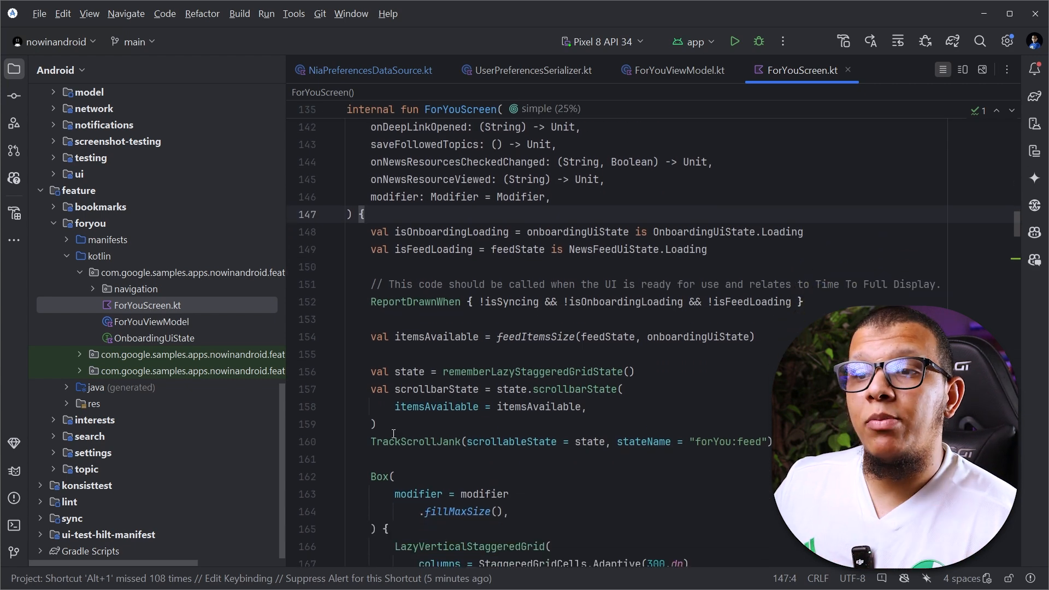
scroll(down, 3)
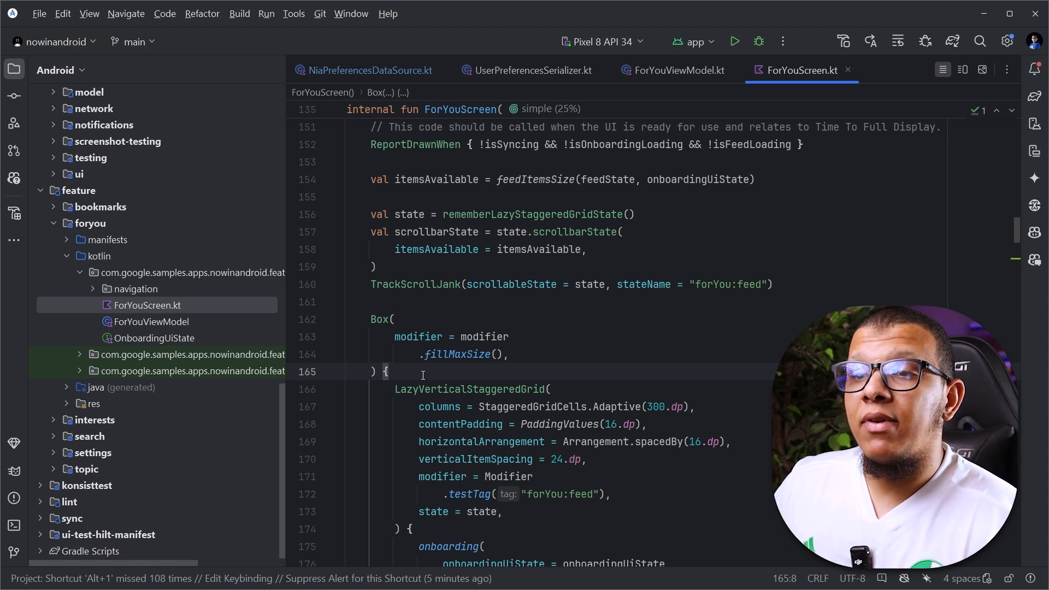
scroll(down, 3)
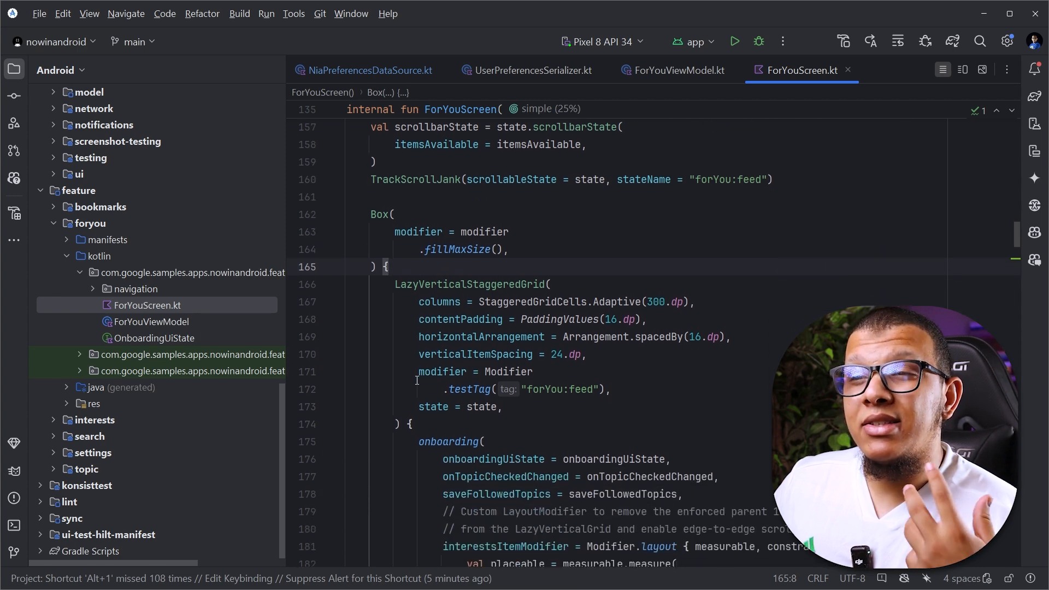
scroll(down, 3)
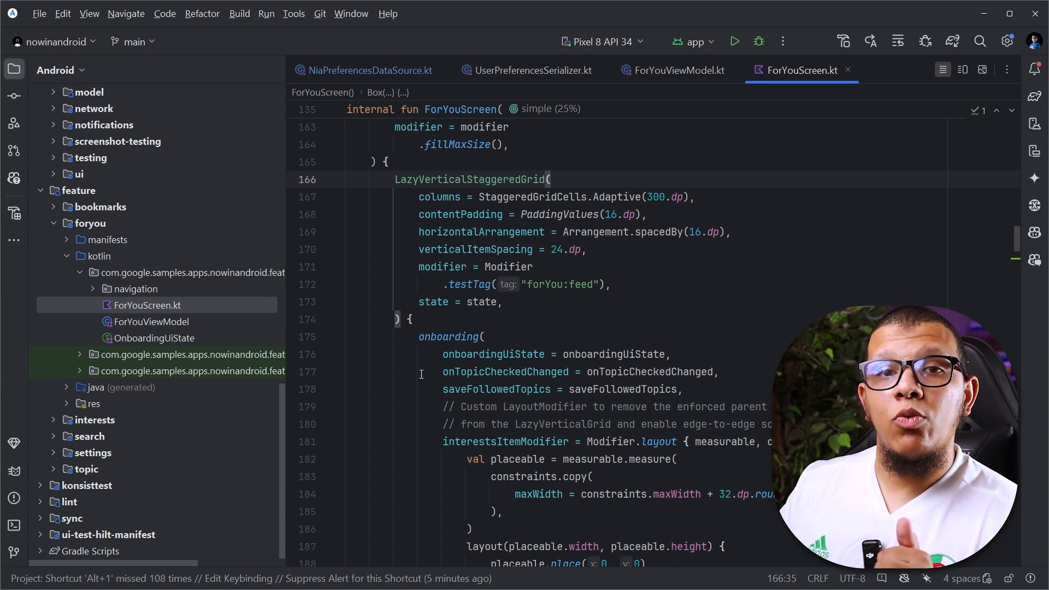
click(486, 337)
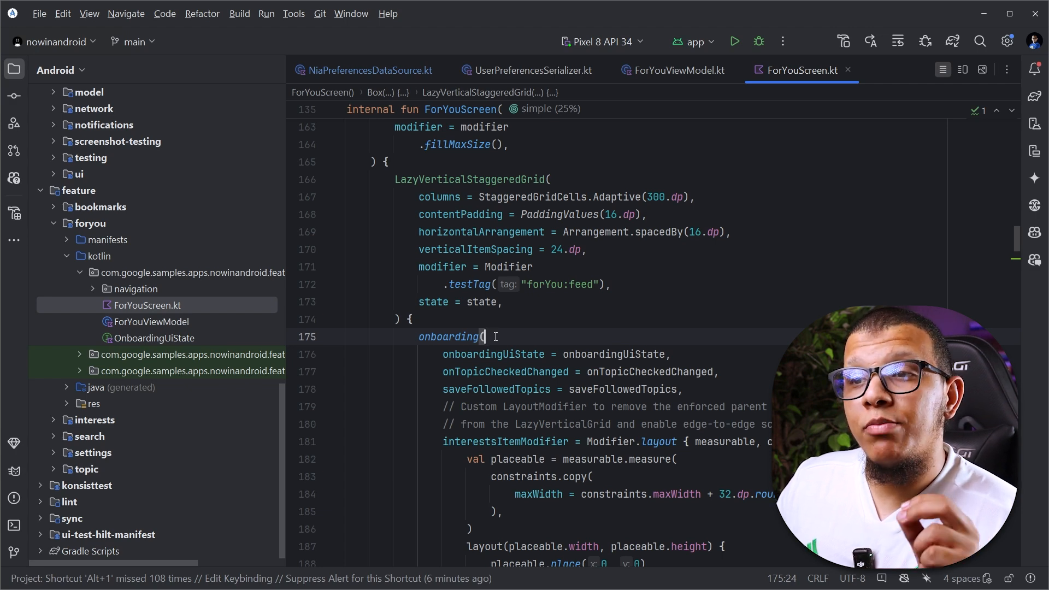
scroll(down, 3)
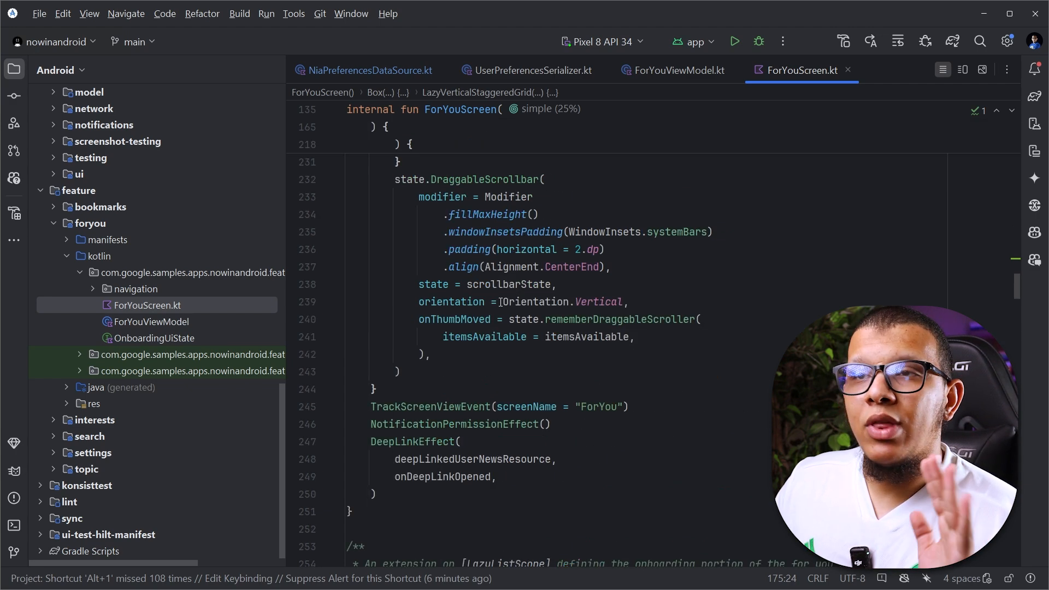